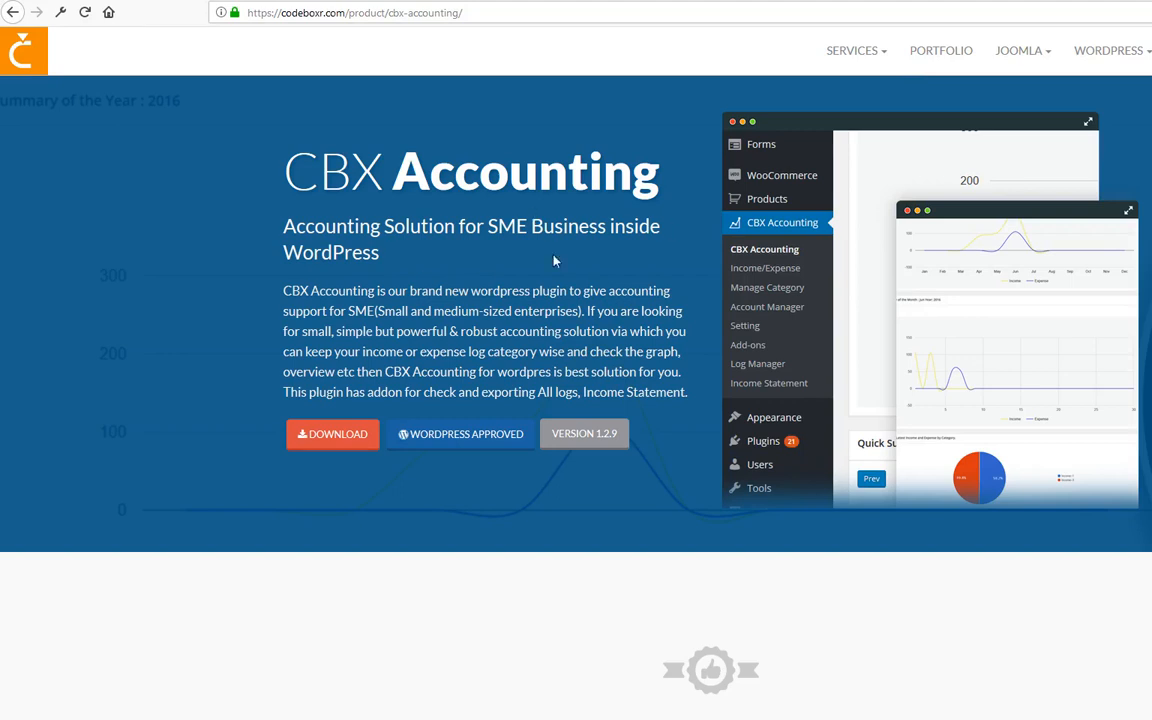
{"action": "mouse_move", "coordinate": [486, 303]}
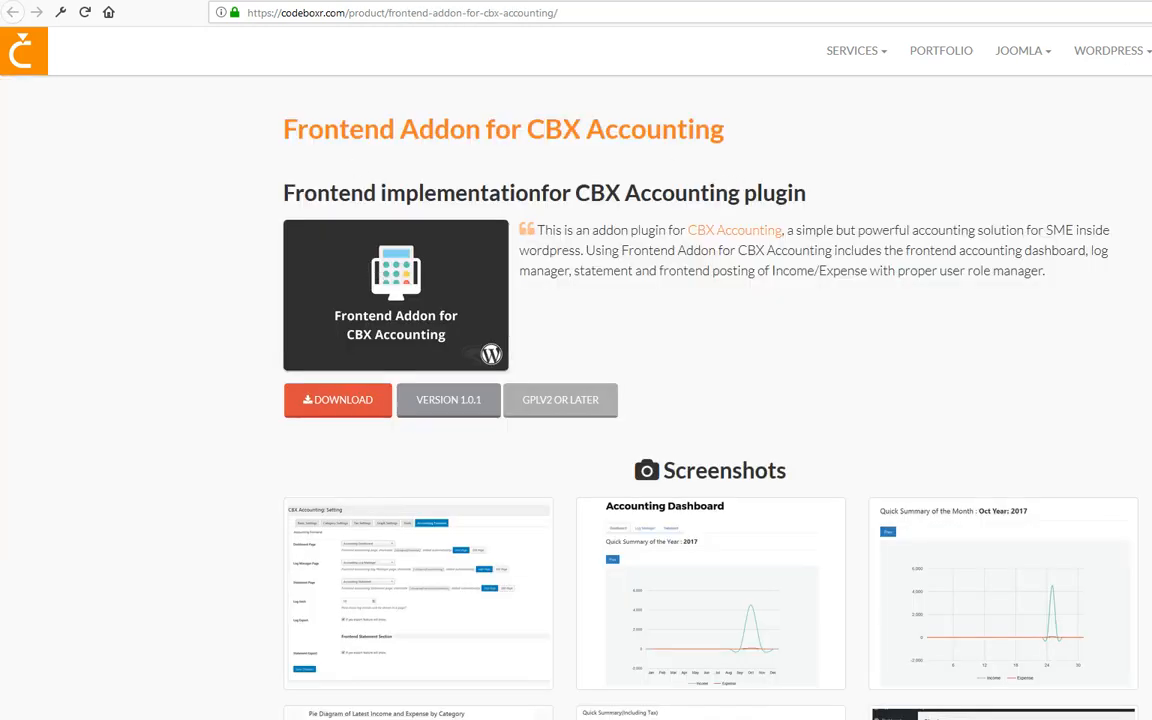
{"action": "mouse_move", "coordinate": [776, 231]}
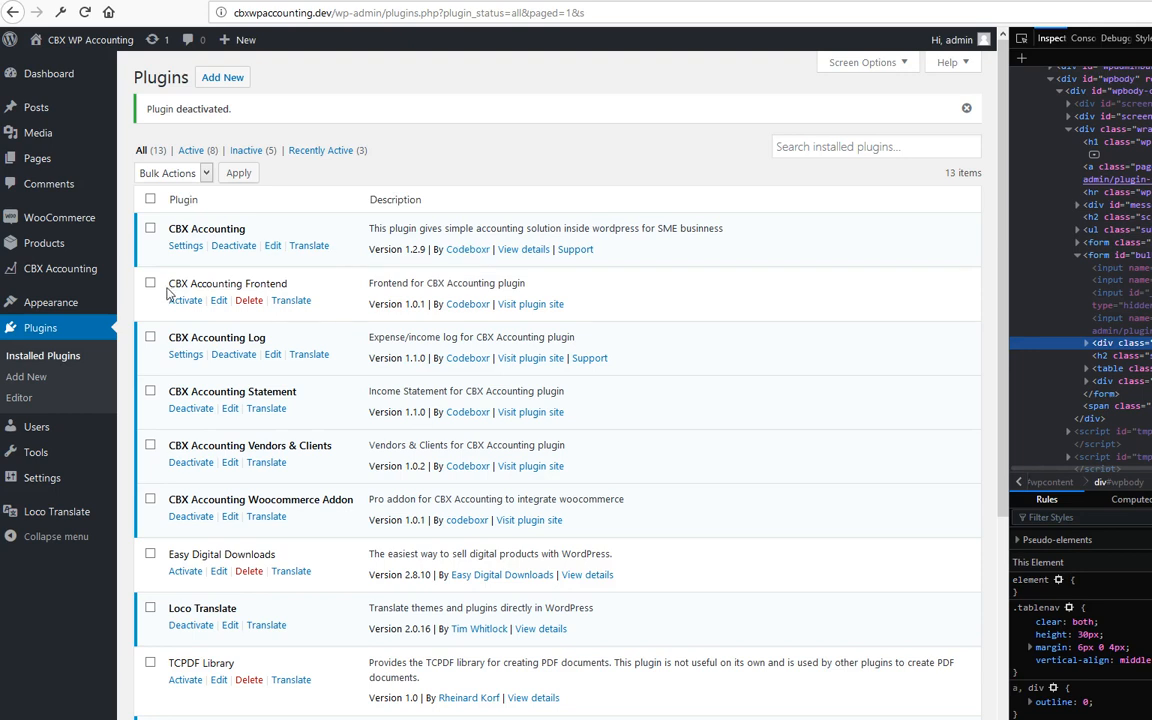
{"action": "mouse_move", "coordinate": [185, 300]}
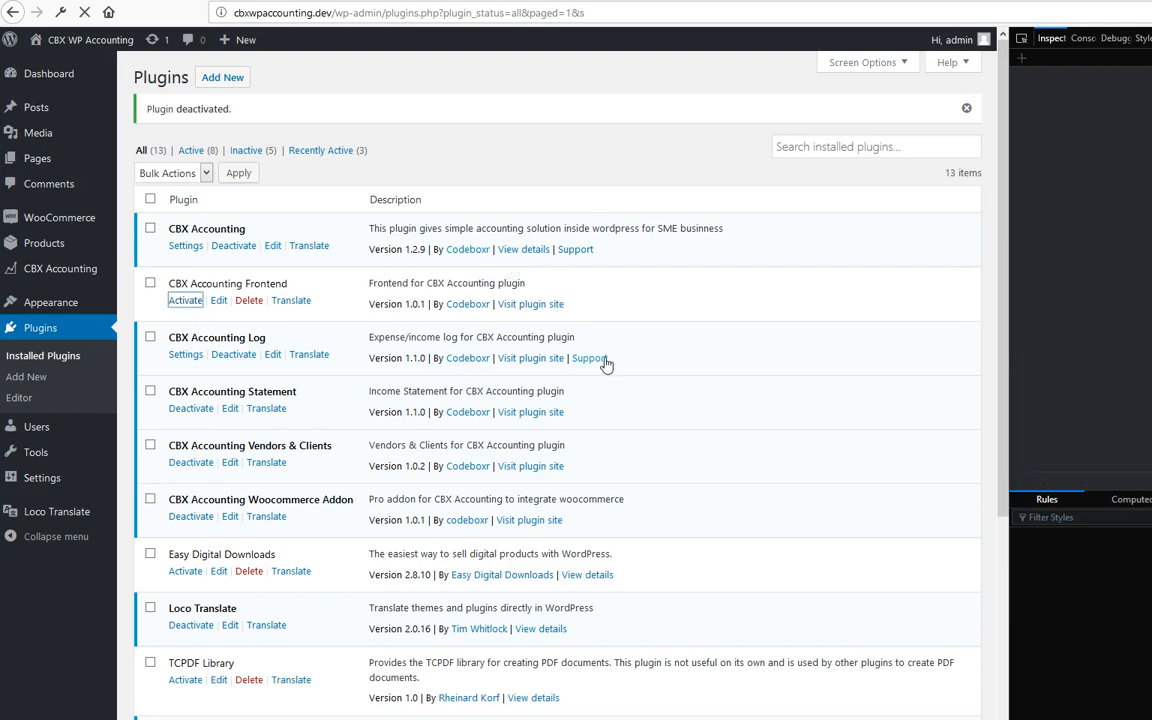
Activate the CBX Accounting Frontend plugin in the Installed Plugins list.
{"action": "left_click", "coordinate": [185, 300]}
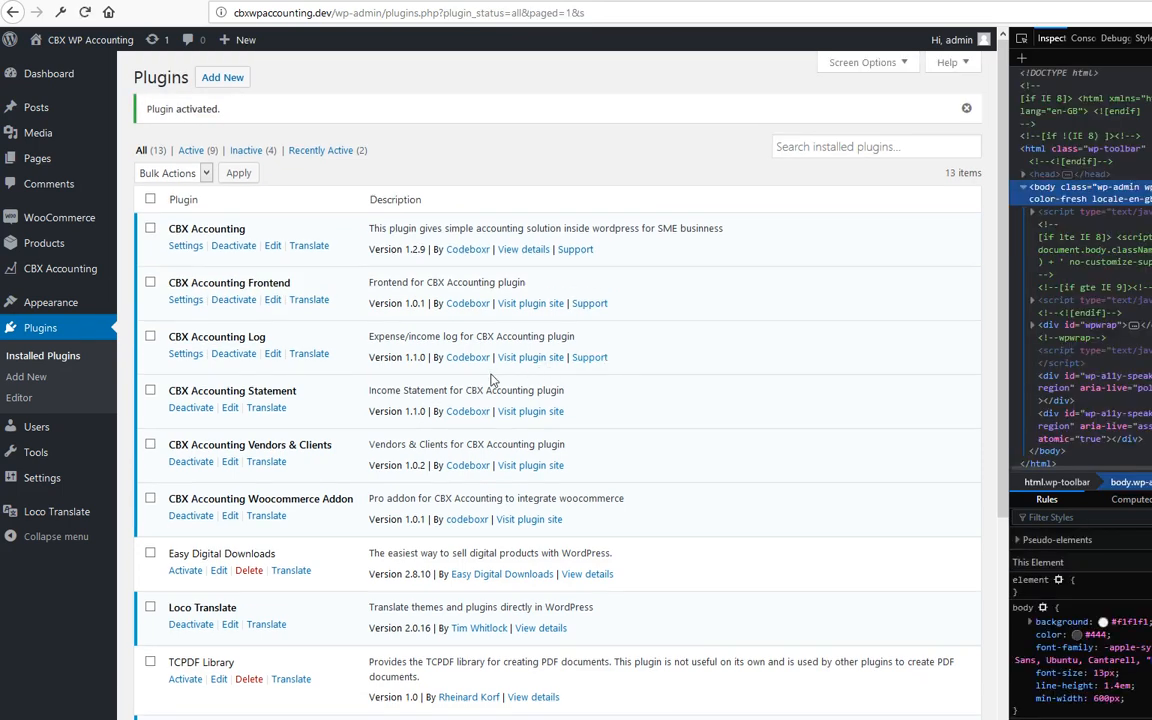
{"action": "mouse_move", "coordinate": [185, 300]}
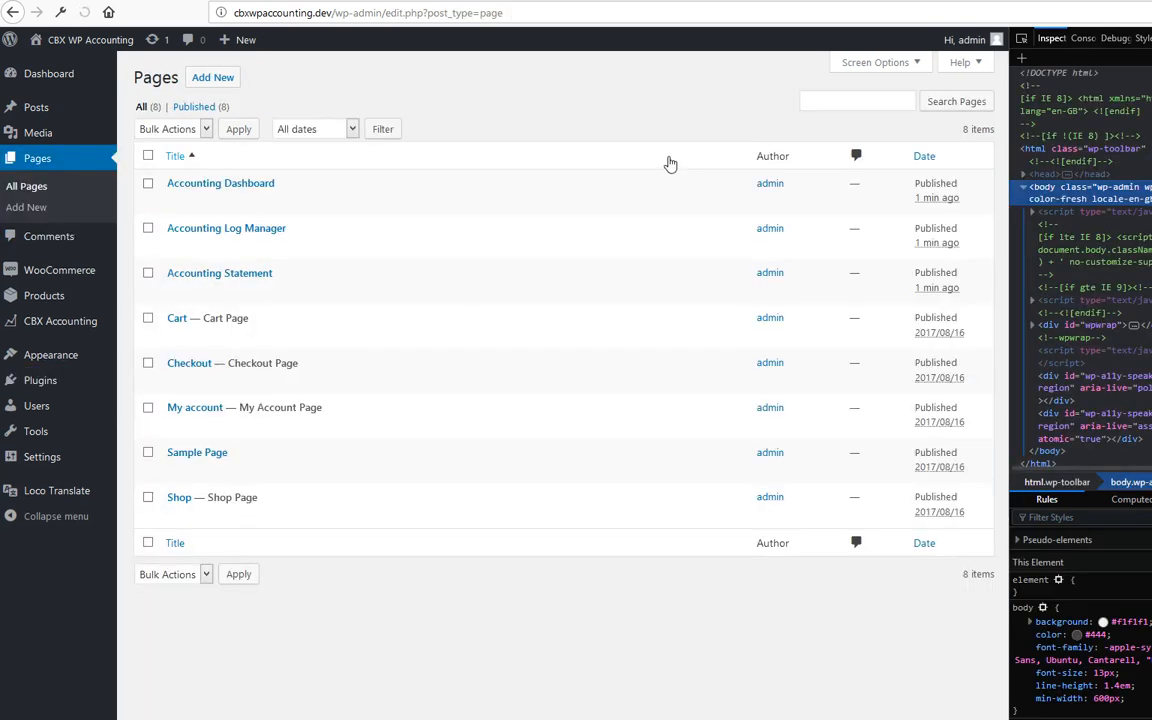
{"action": "mouse_move", "coordinate": [220, 185]}
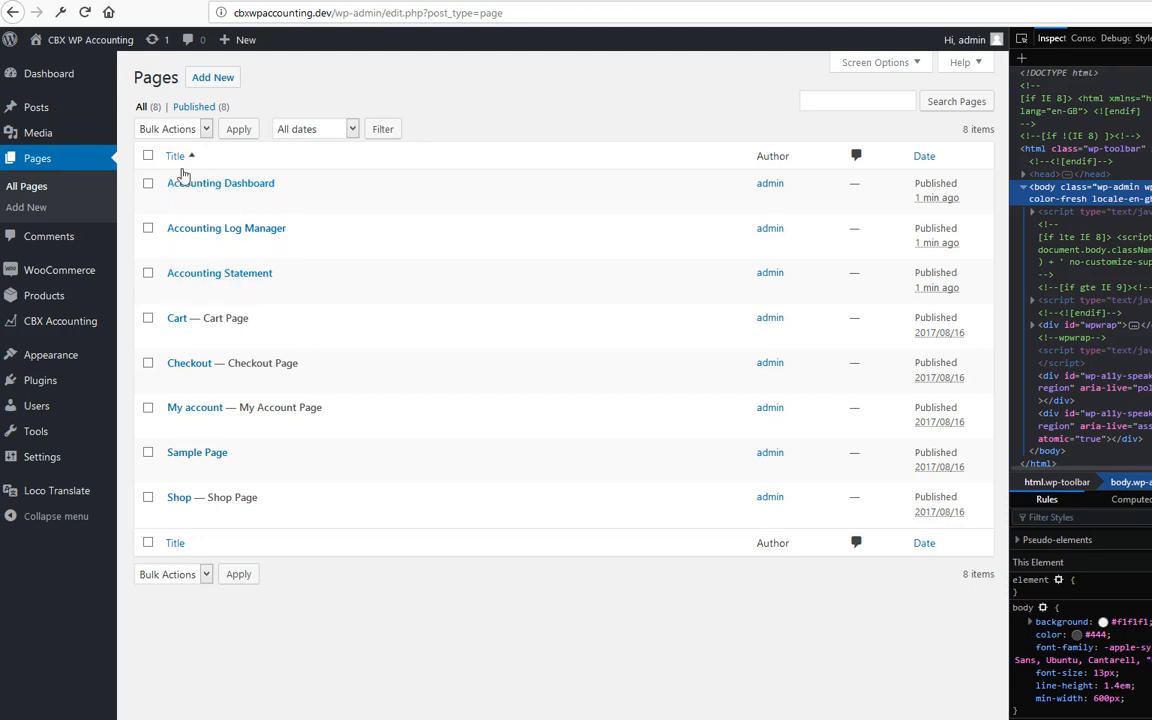
{"action": "mouse_move", "coordinate": [220, 183]}
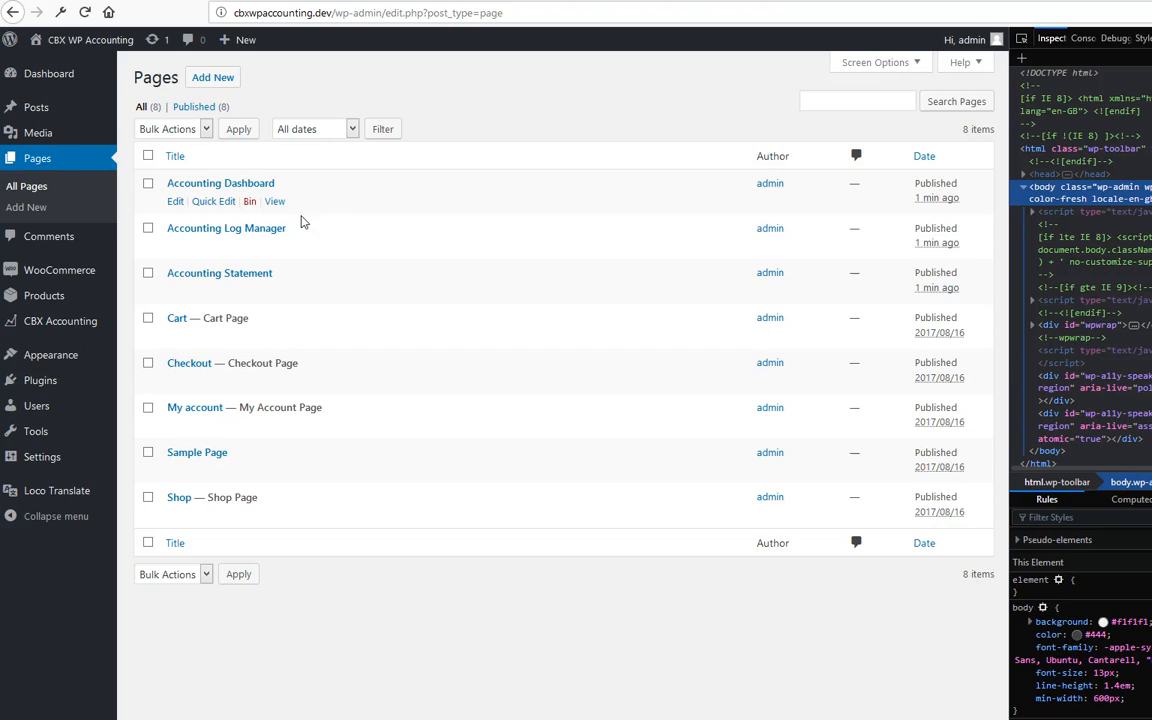
{"action": "mouse_move", "coordinate": [258, 222]}
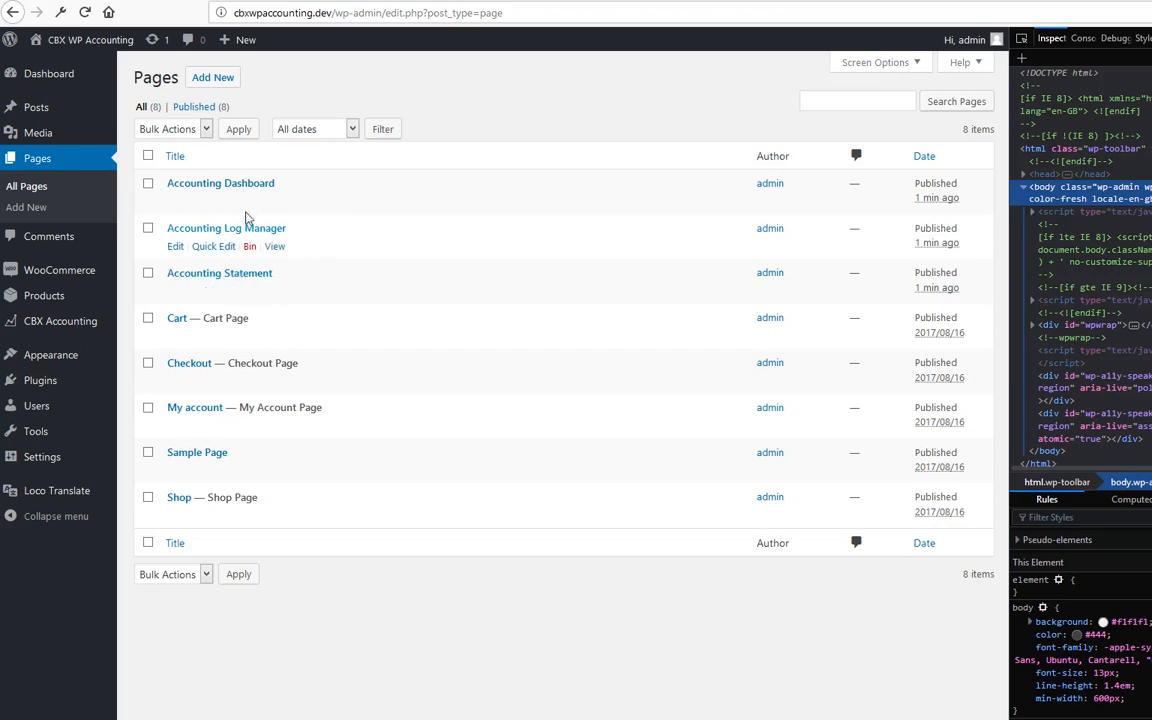
{"action": "mouse_move", "coordinate": [236, 187]}
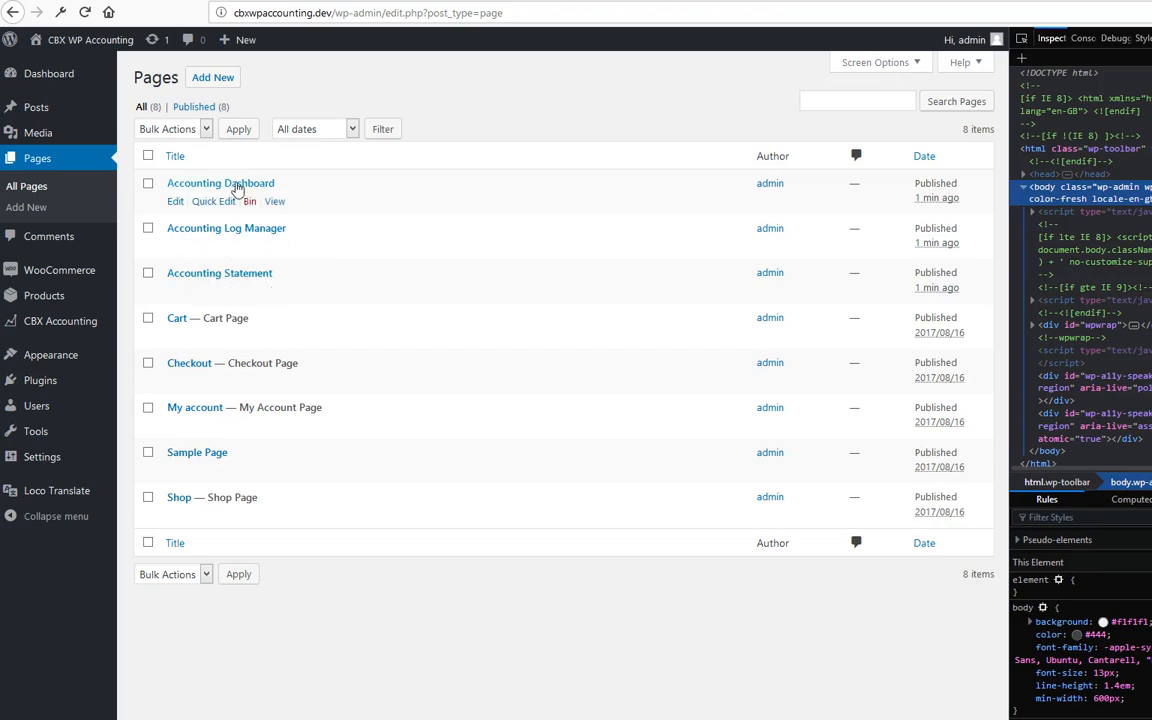
From All Pages, open the Accounting Log Manager page with its log shortcode for editing.
{"action": "left_click", "coordinate": [220, 183]}
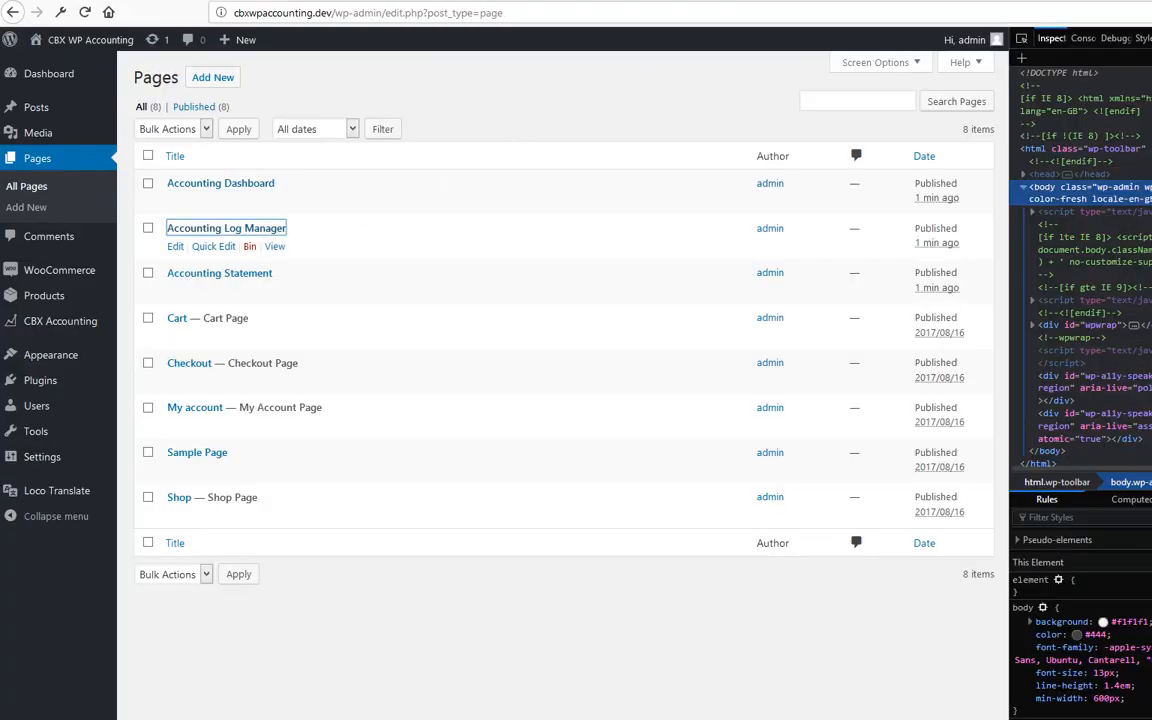
{"action": "left_click", "coordinate": [225, 228]}
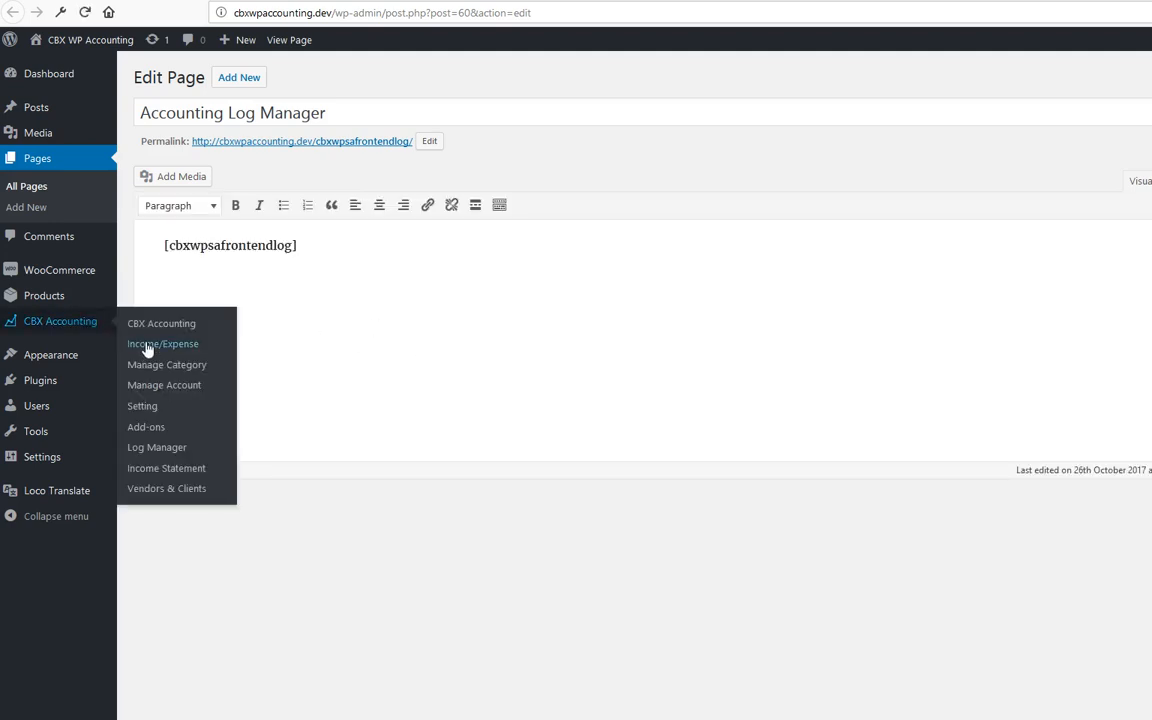
{"action": "mouse_move", "coordinate": [142, 406]}
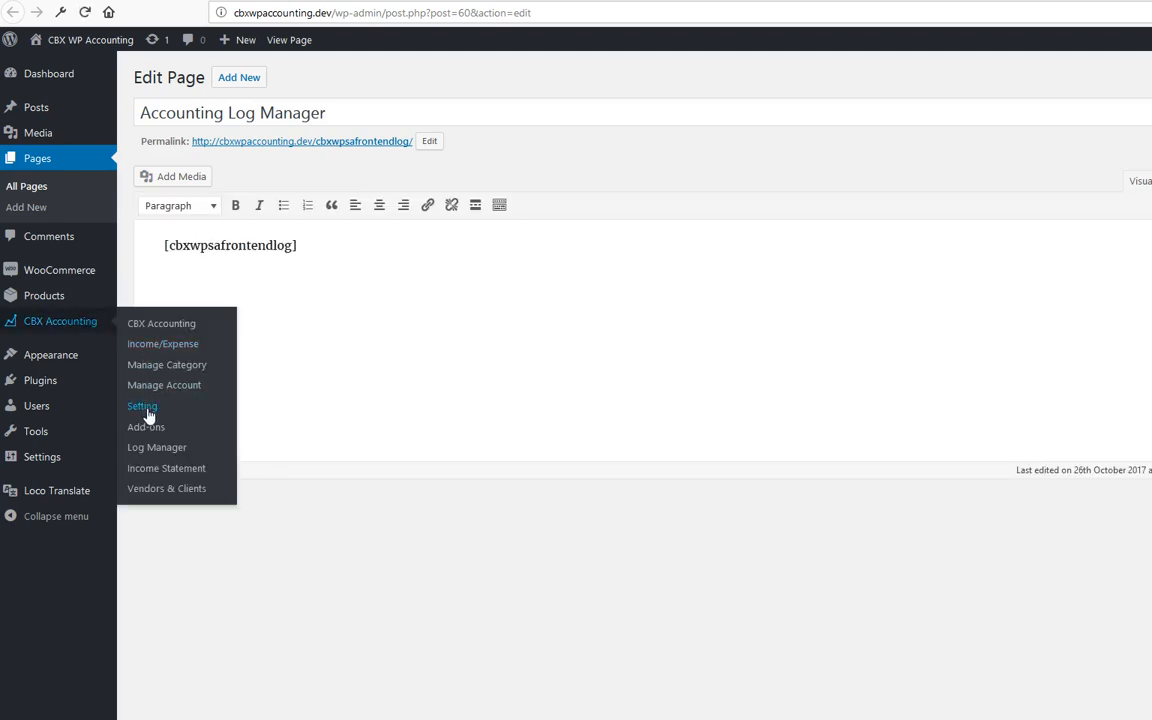
Open CBX Accounting Setting to see the Dashboard, Log Manager and Statement page assignments.
{"action": "left_click", "coordinate": [141, 406]}
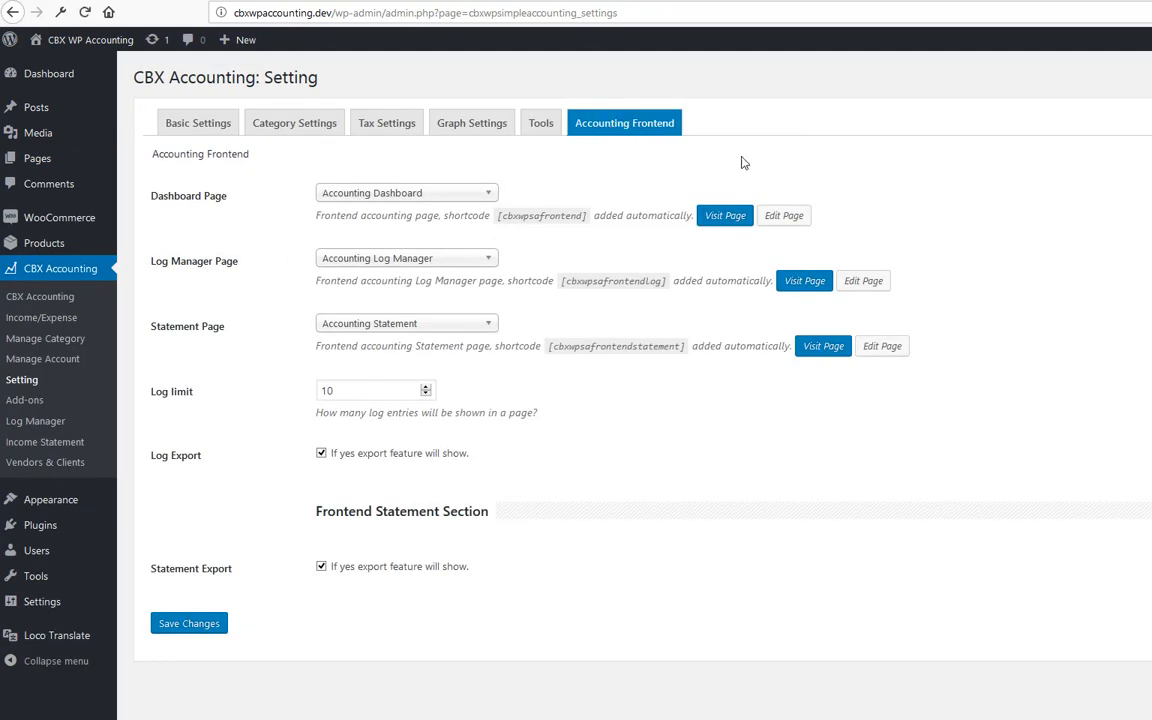
{"action": "mouse_move", "coordinate": [395, 206]}
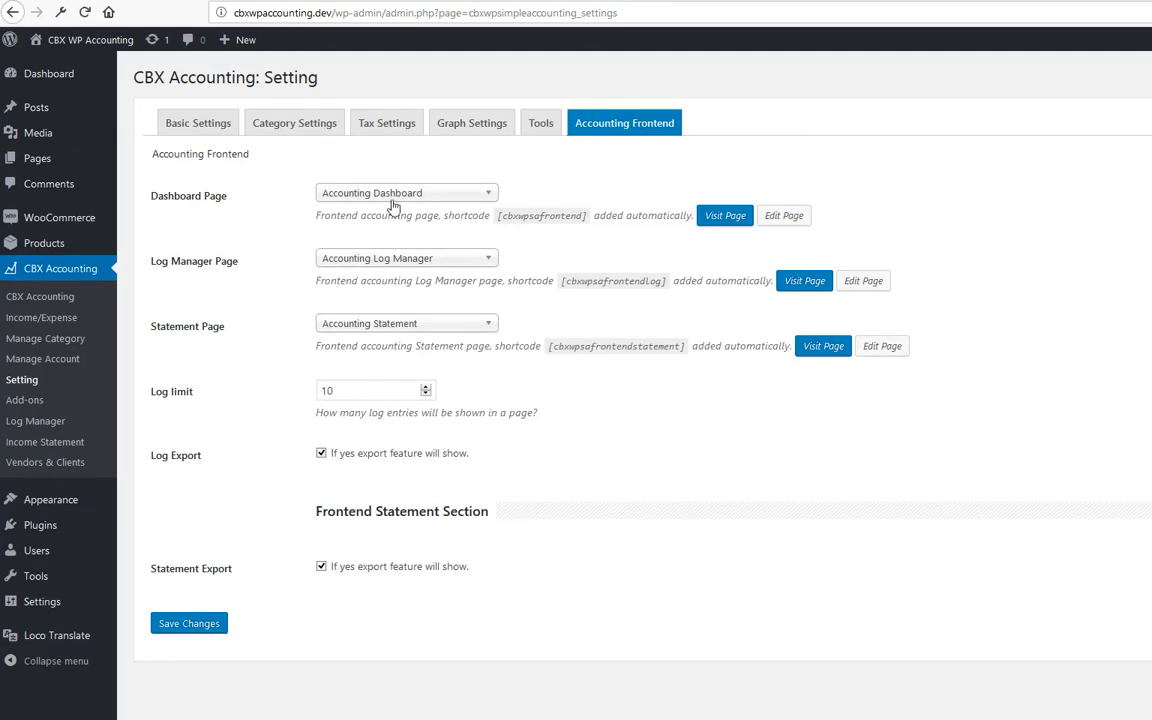
{"action": "mouse_move", "coordinate": [689, 335]}
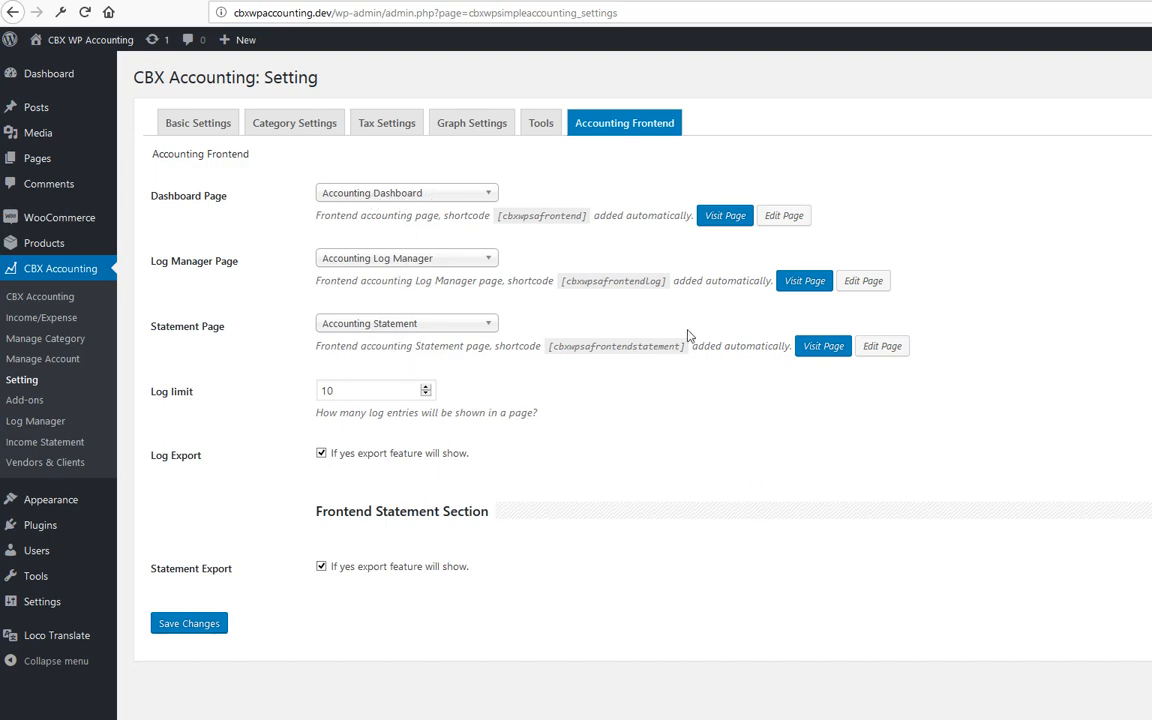
{"action": "mouse_move", "coordinate": [512, 574]}
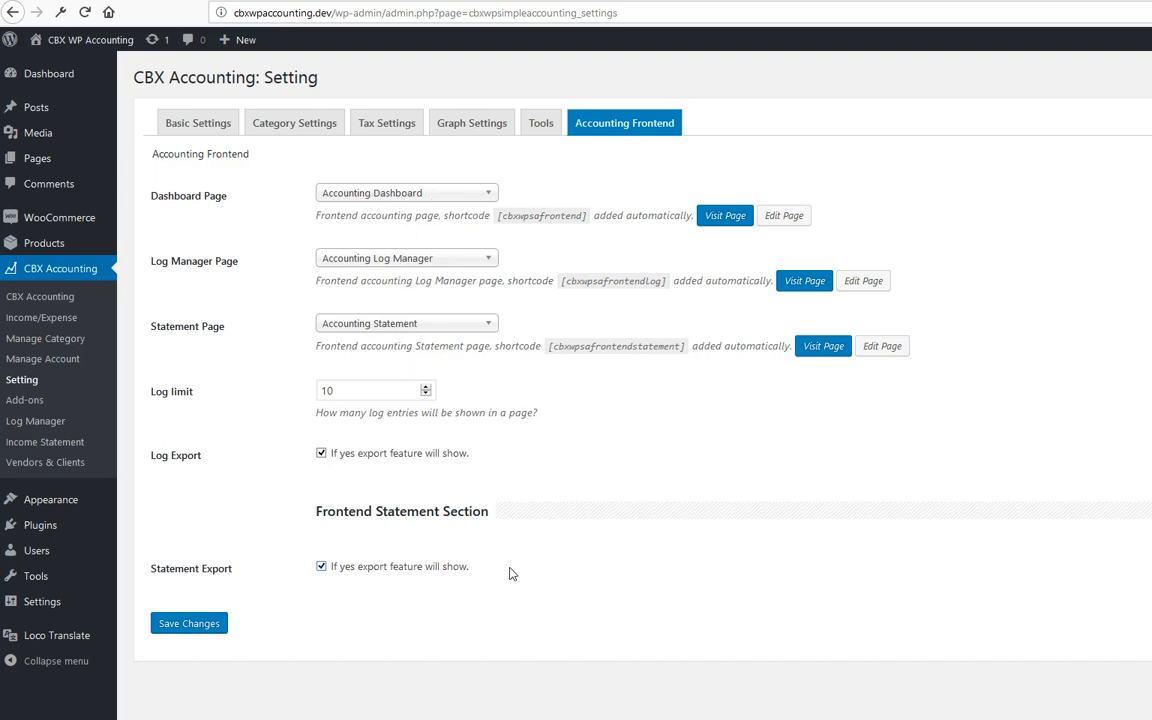
{"action": "mouse_move", "coordinate": [438, 248]}
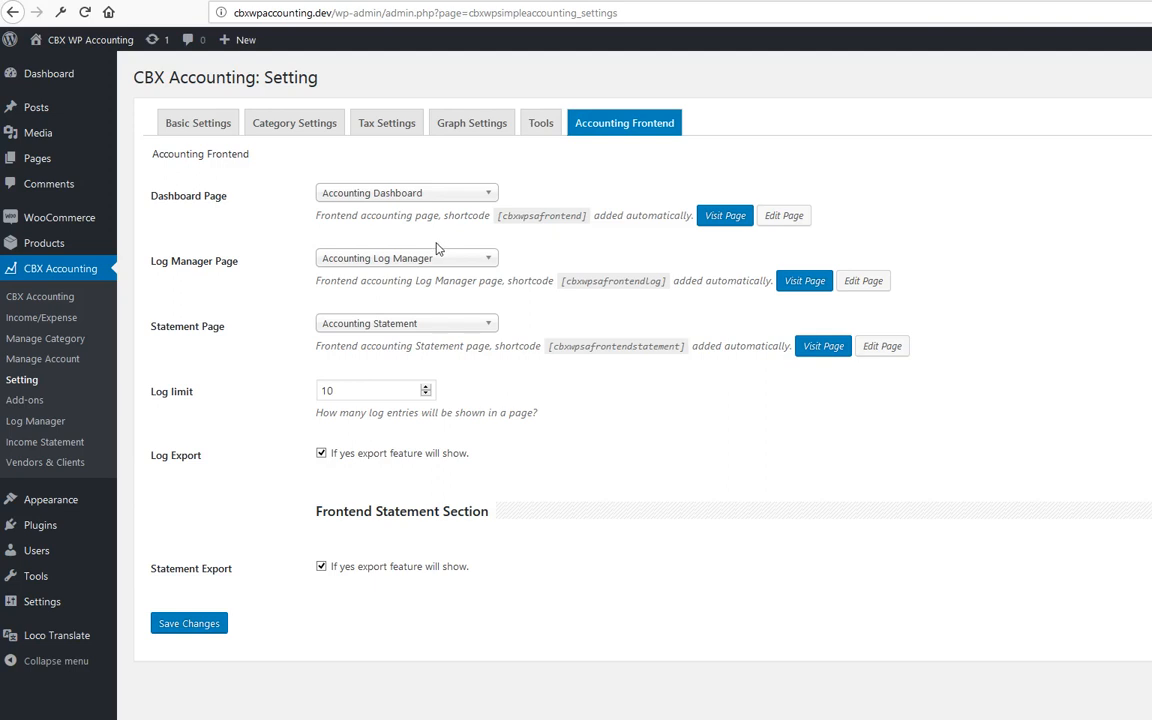
{"action": "mouse_move", "coordinate": [631, 258]}
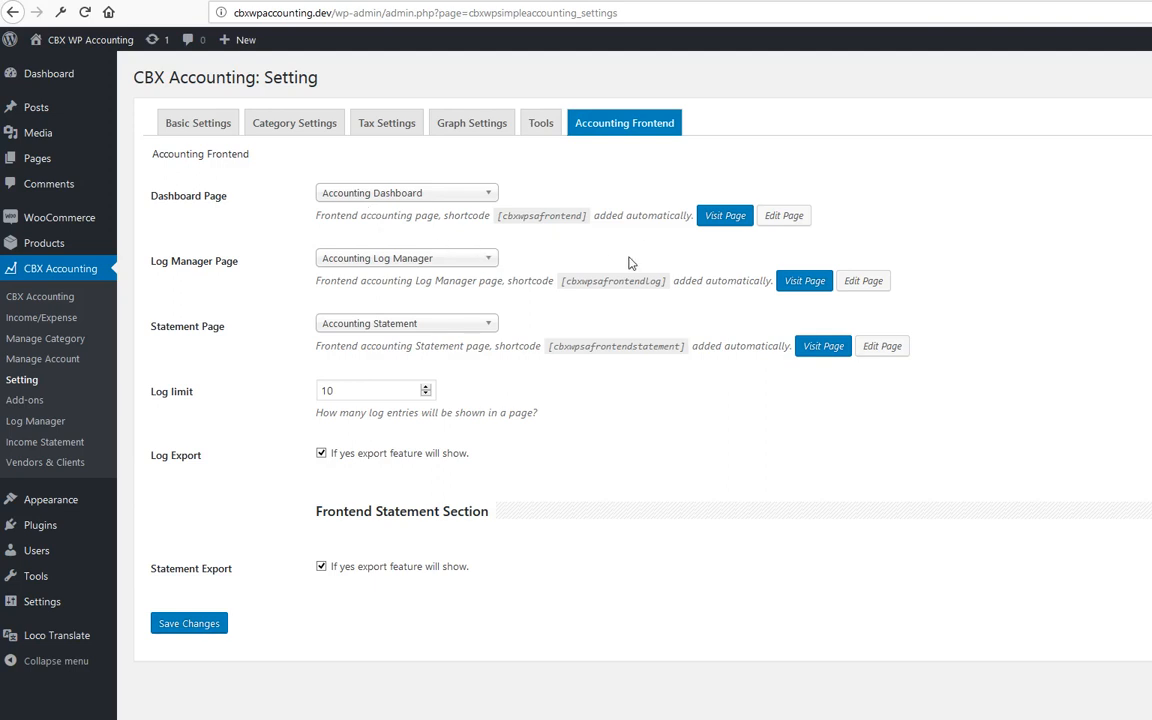
{"action": "mouse_move", "coordinate": [800, 256]}
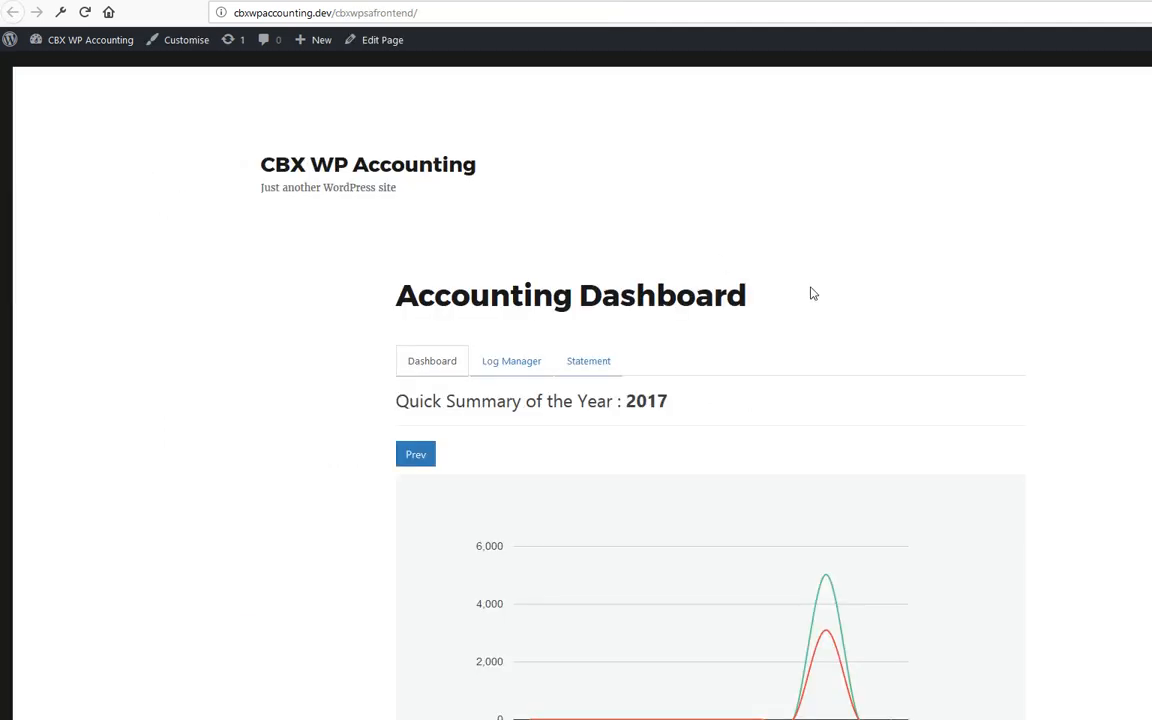
Scroll through the frontend Accounting Dashboard's yearly, monthly and category charts.
{"action": "scroll", "scroll_direction": "down", "scroll_amount": 3}
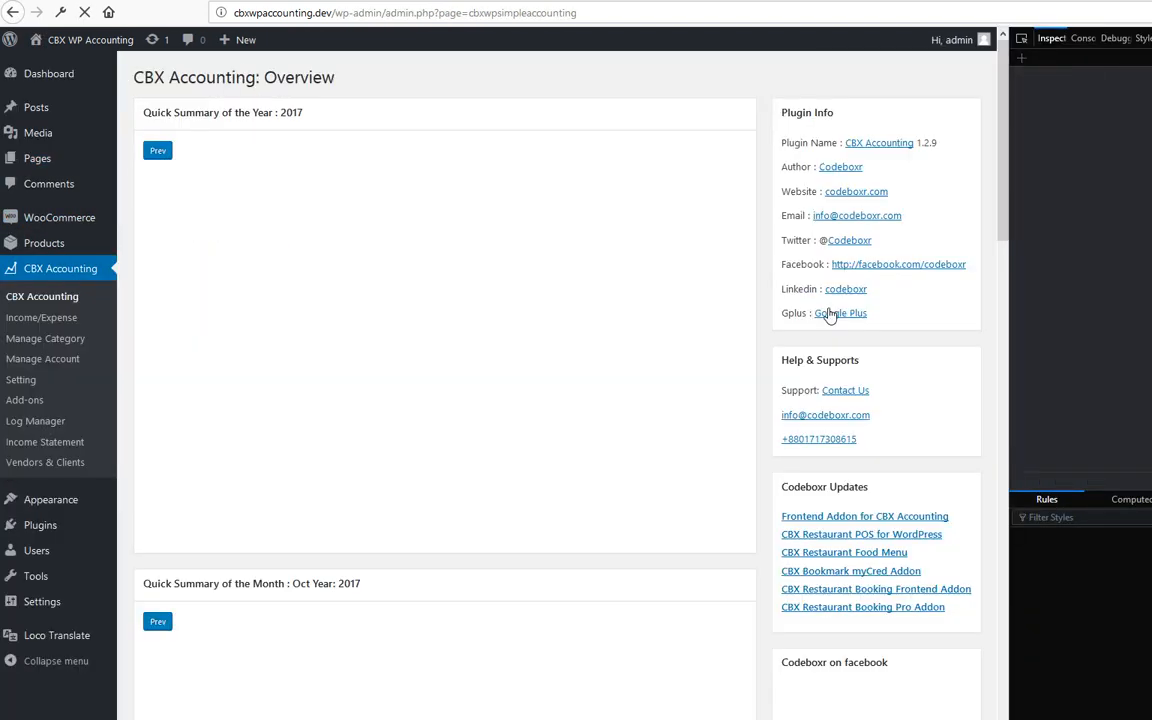
{"action": "scroll", "scroll_direction": "down", "scroll_amount": 3}
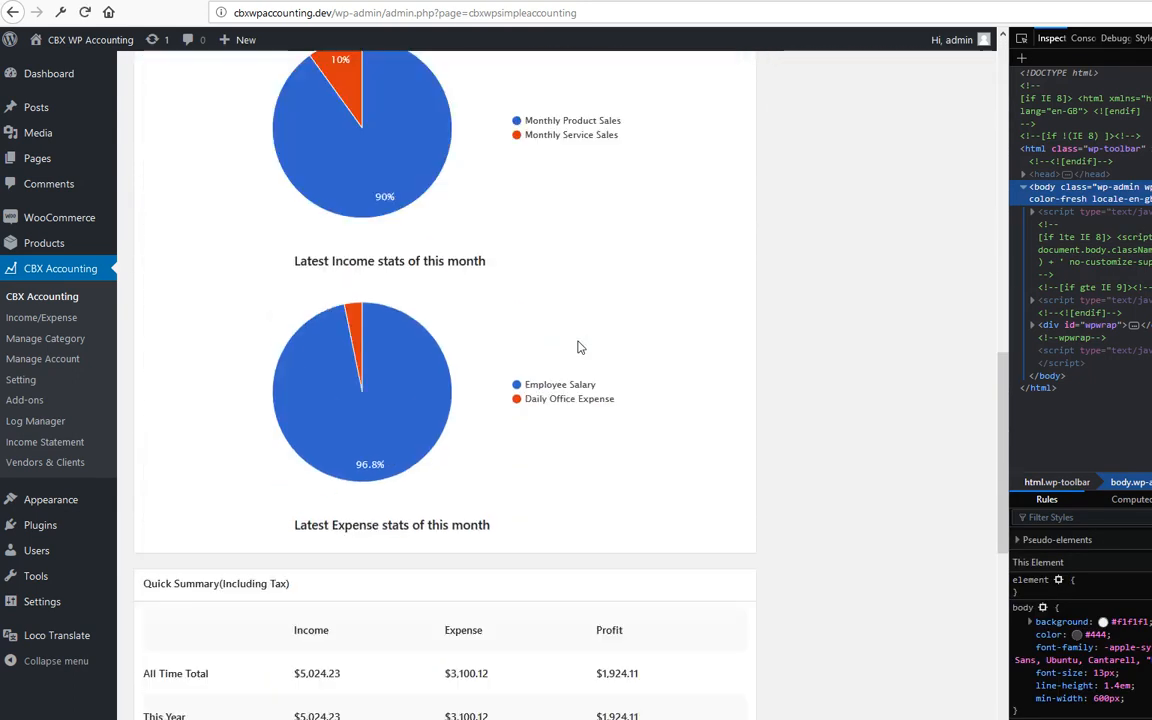
{"action": "scroll", "scroll_direction": "down", "scroll_amount": 3}
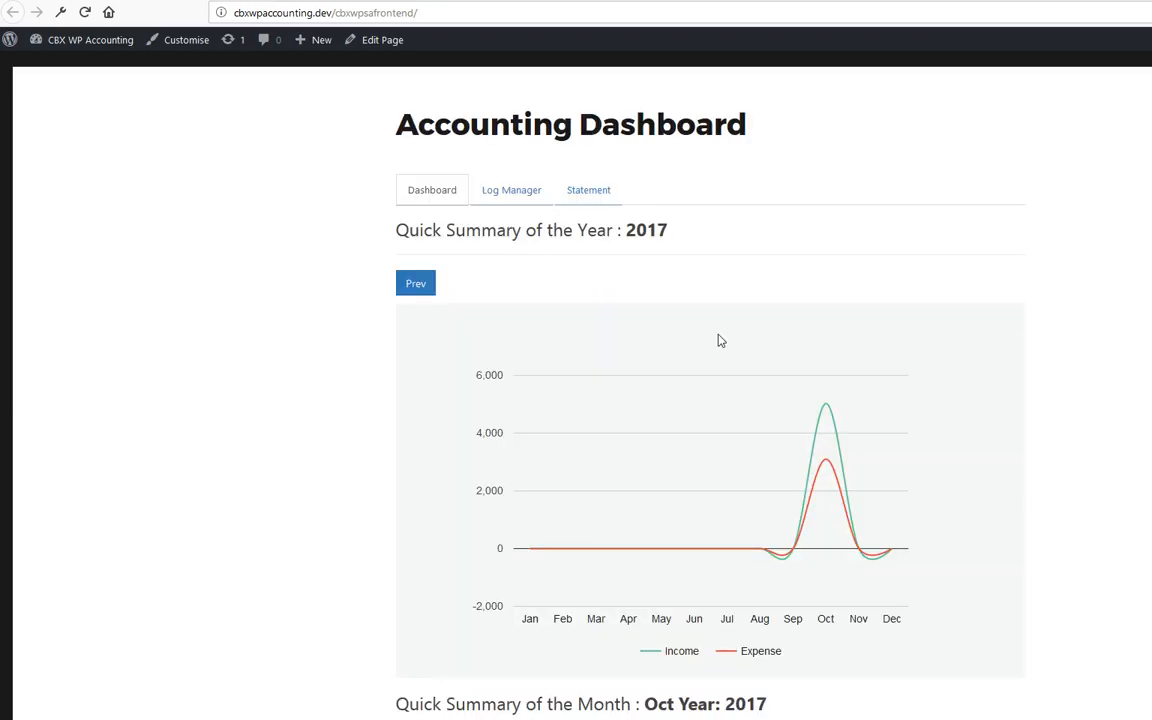
{"action": "scroll", "scroll_direction": "down", "scroll_amount": 3}
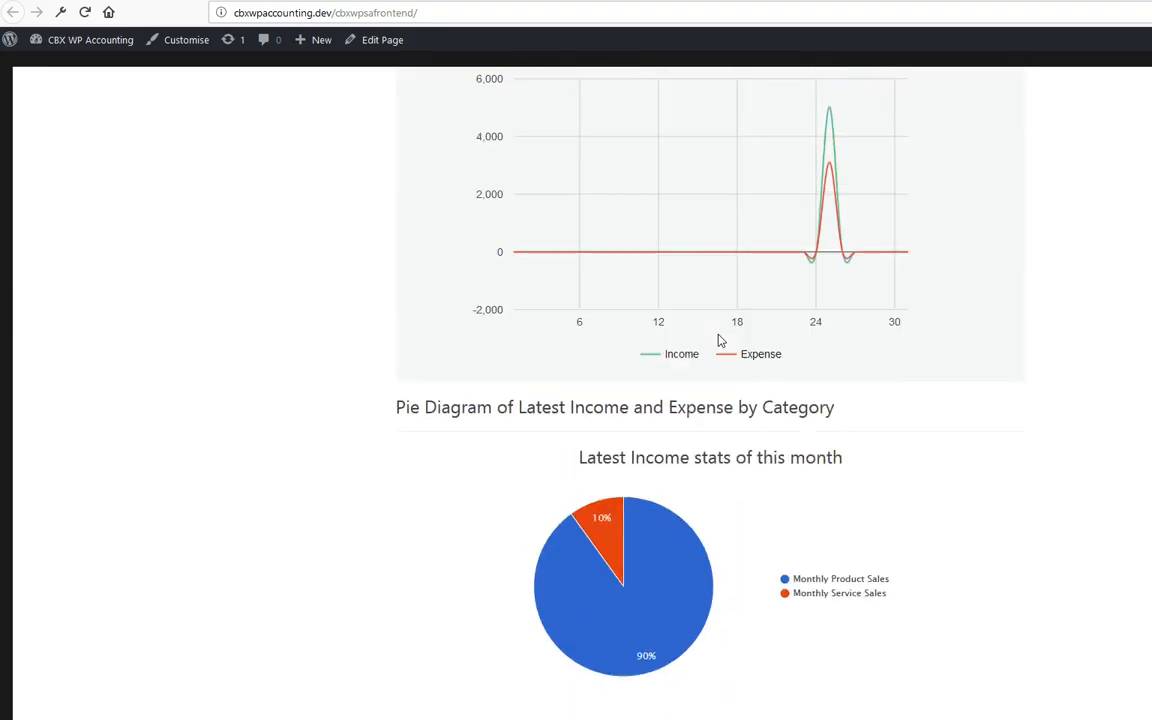
{"action": "scroll", "scroll_direction": "down", "scroll_amount": 3}
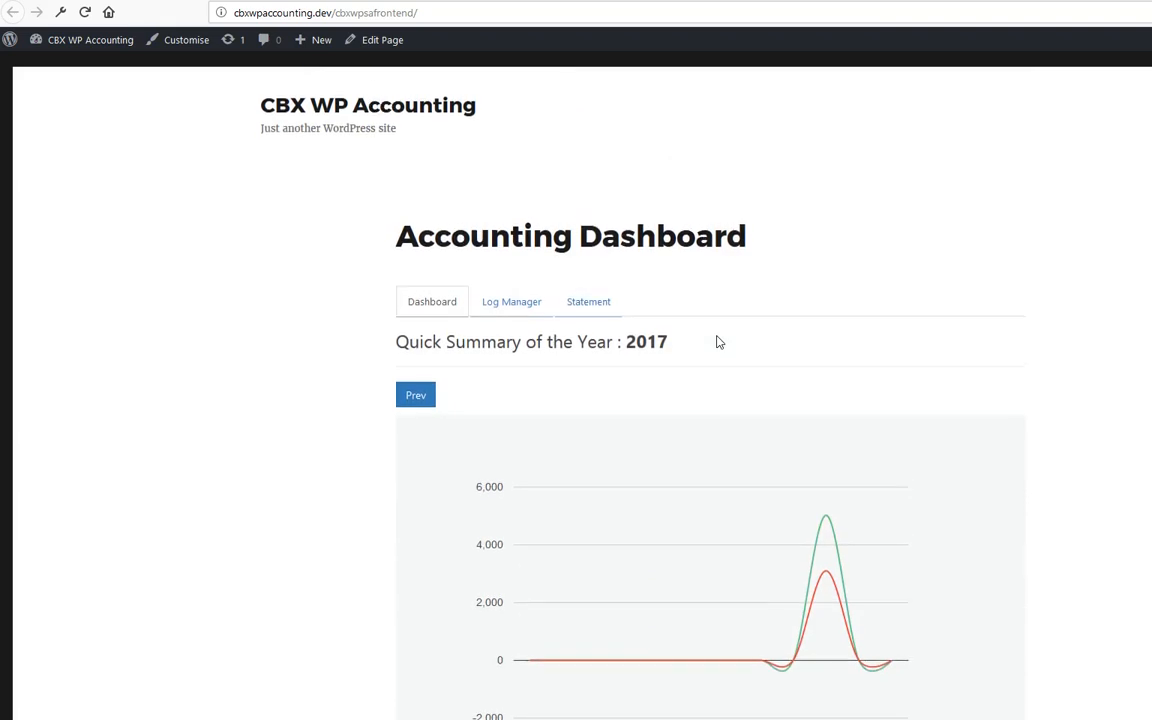
Browse the frontend Log Manager list and Dashboard, ending on the blank Add Expense/Income form.
{"action": "left_click", "coordinate": [511, 301]}
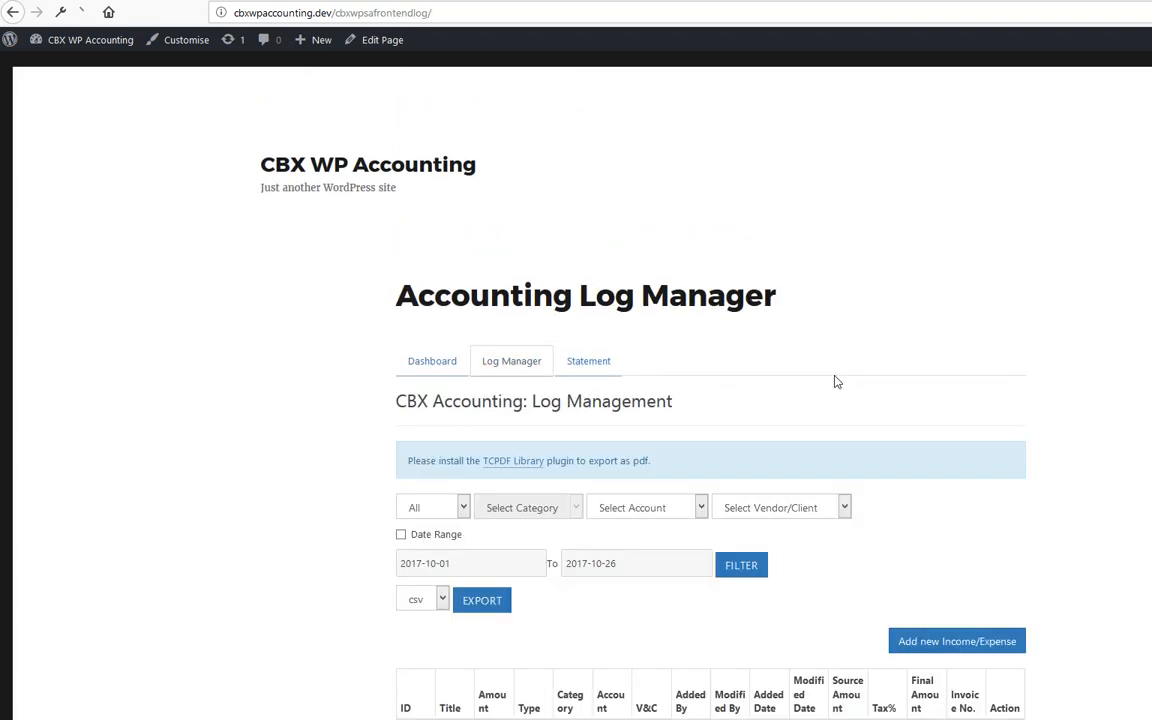
{"action": "scroll", "scroll_direction": "down", "scroll_amount": 3}
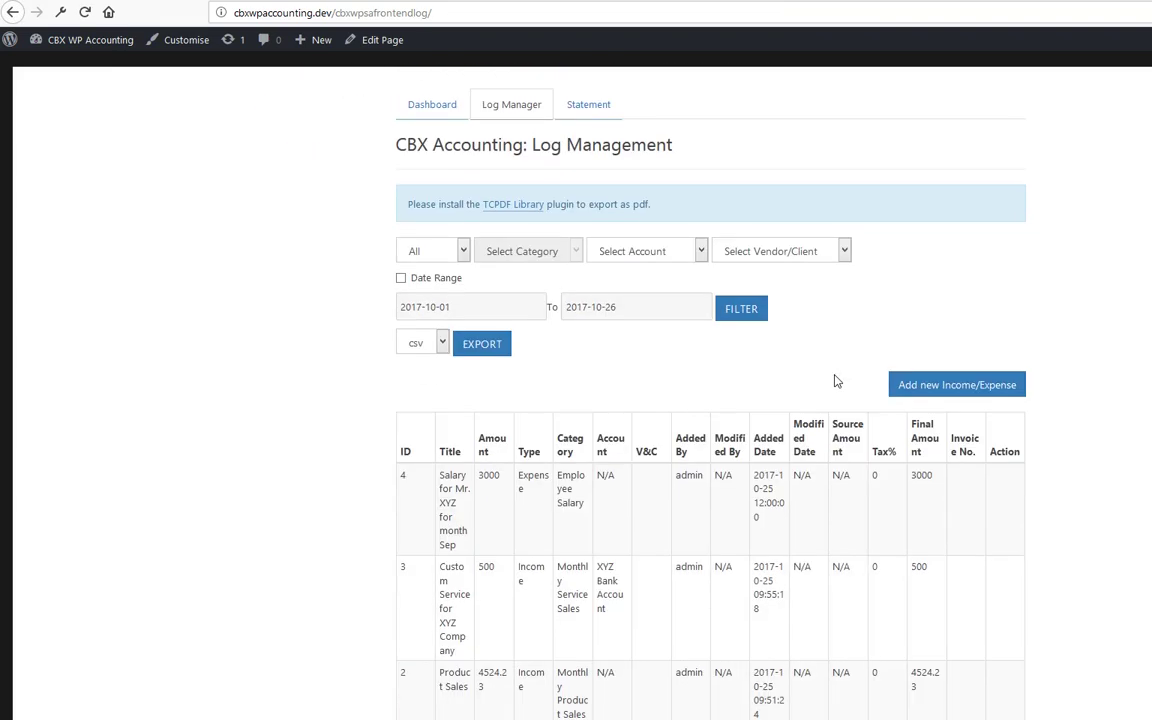
{"action": "scroll", "scroll_direction": "down", "scroll_amount": 3}
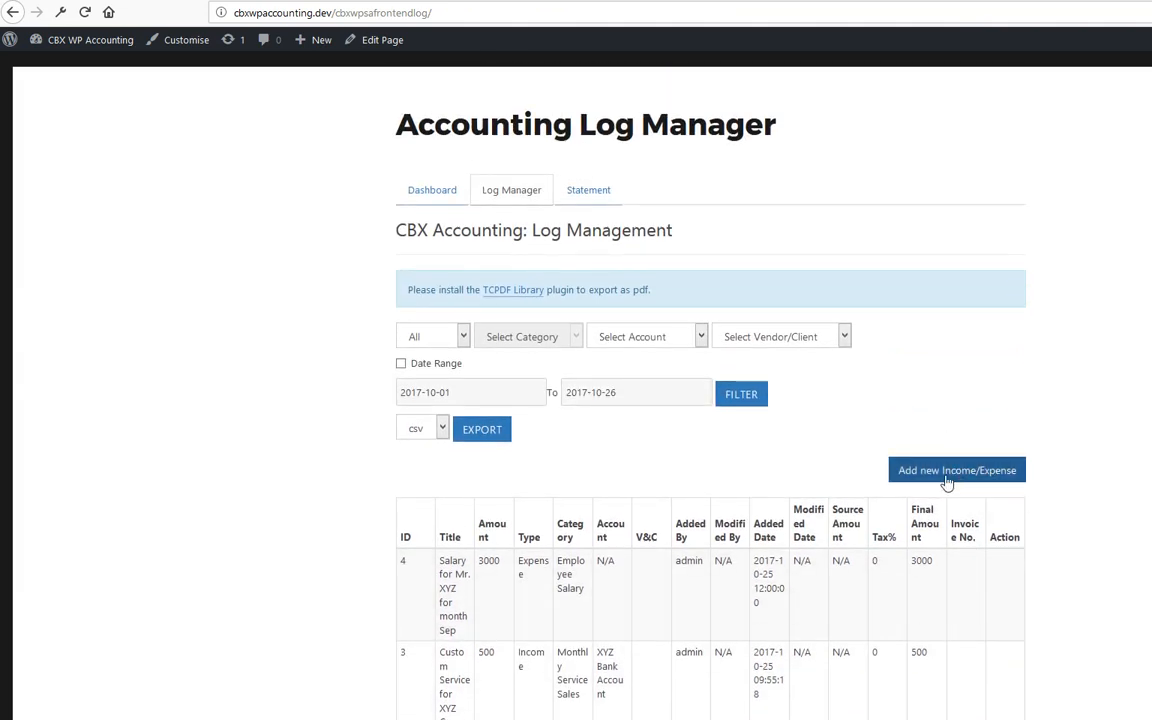
{"action": "mouse_move", "coordinate": [981, 490]}
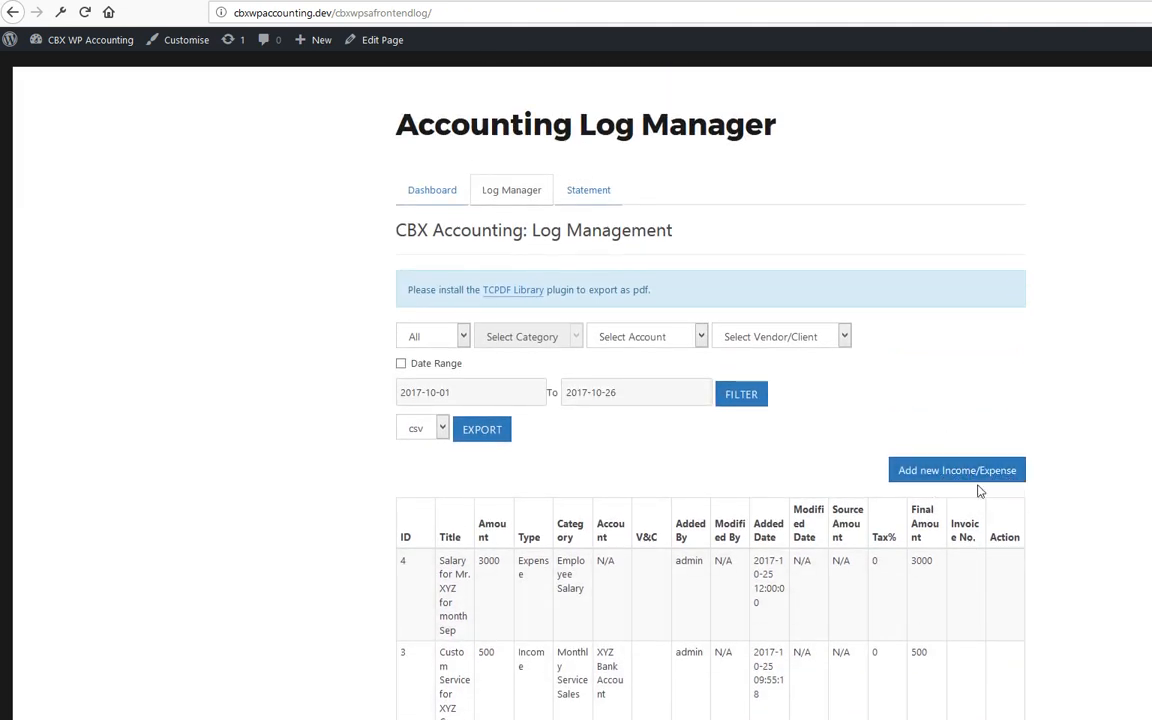
{"action": "scroll", "scroll_direction": "down", "scroll_amount": 3}
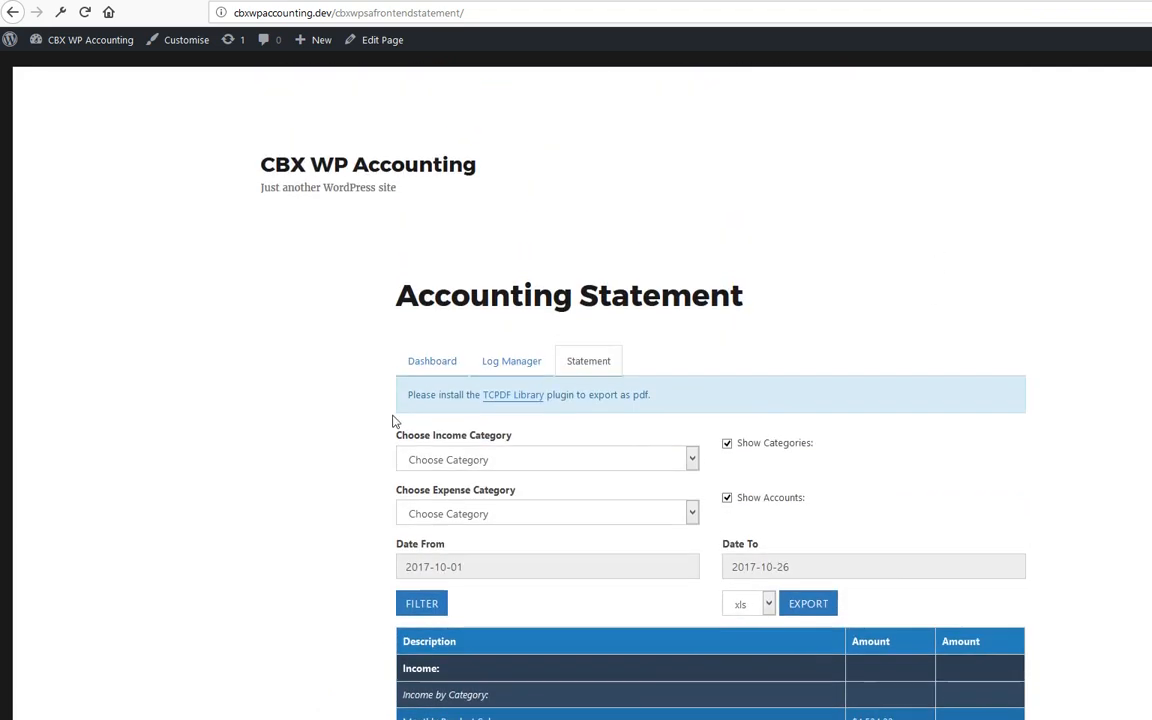
{"action": "left_click", "coordinate": [432, 361]}
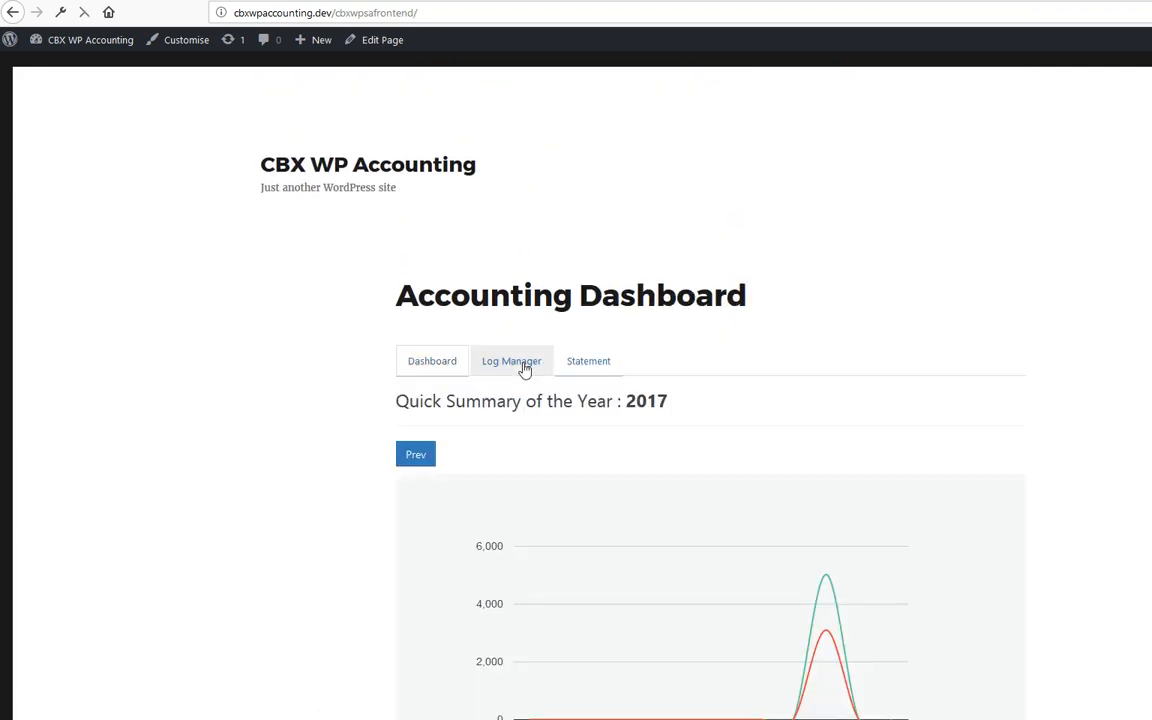
{"action": "left_click", "coordinate": [511, 361]}
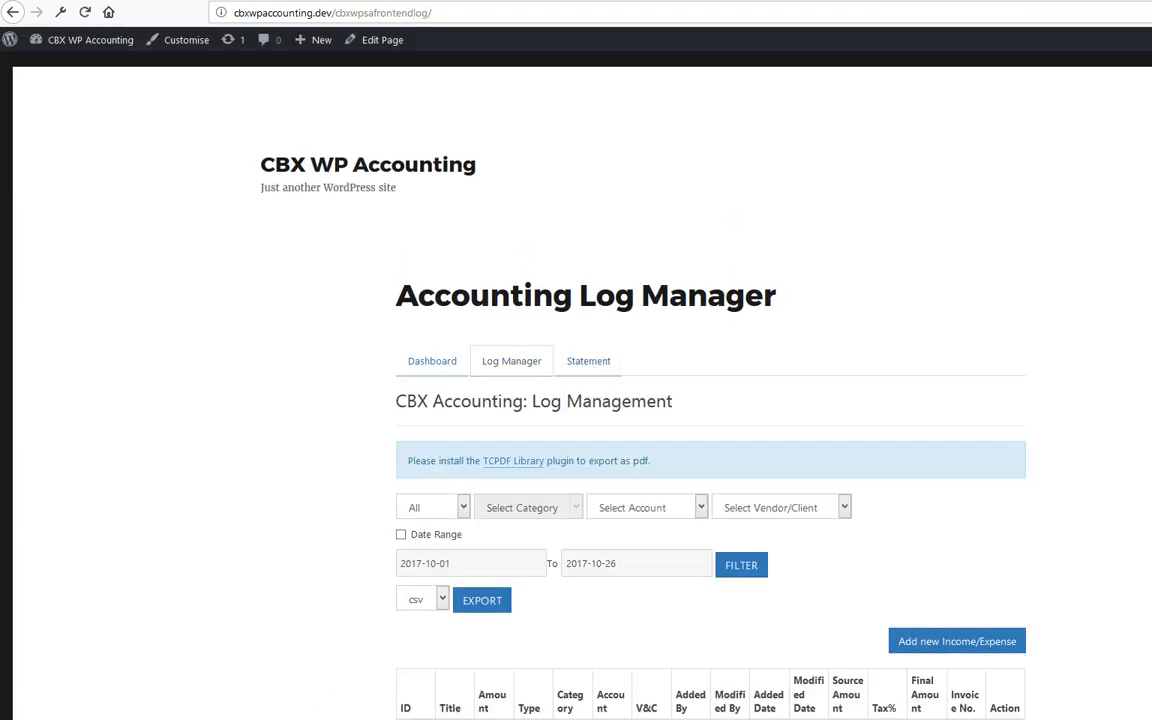
{"action": "left_click", "coordinate": [957, 641]}
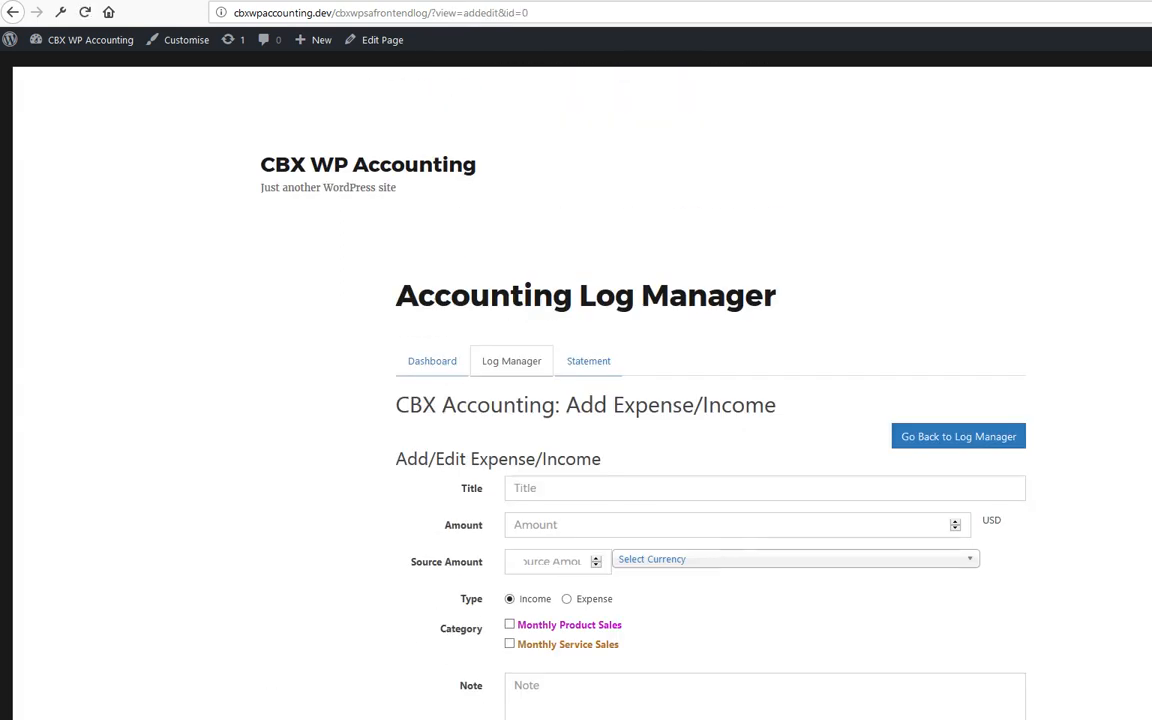
Return to the Accounting Frontend settings tab with log limit and export options.
{"action": "left_click", "coordinate": [564, 599]}
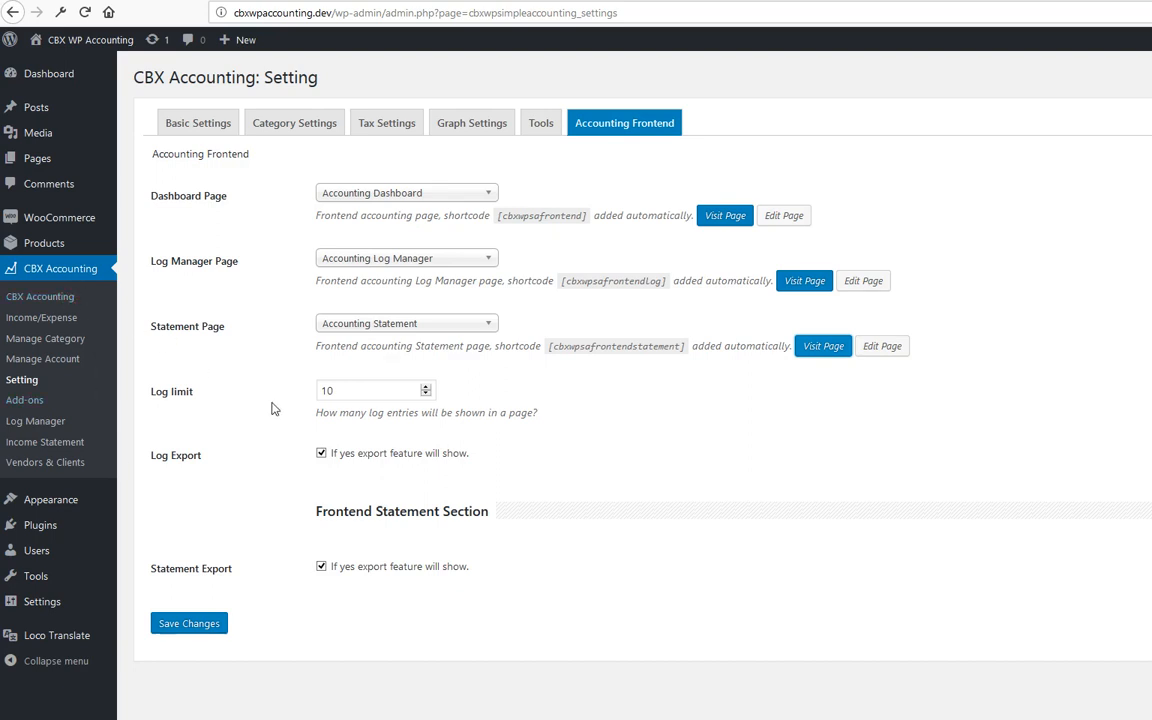
{"action": "mouse_move", "coordinate": [266, 432]}
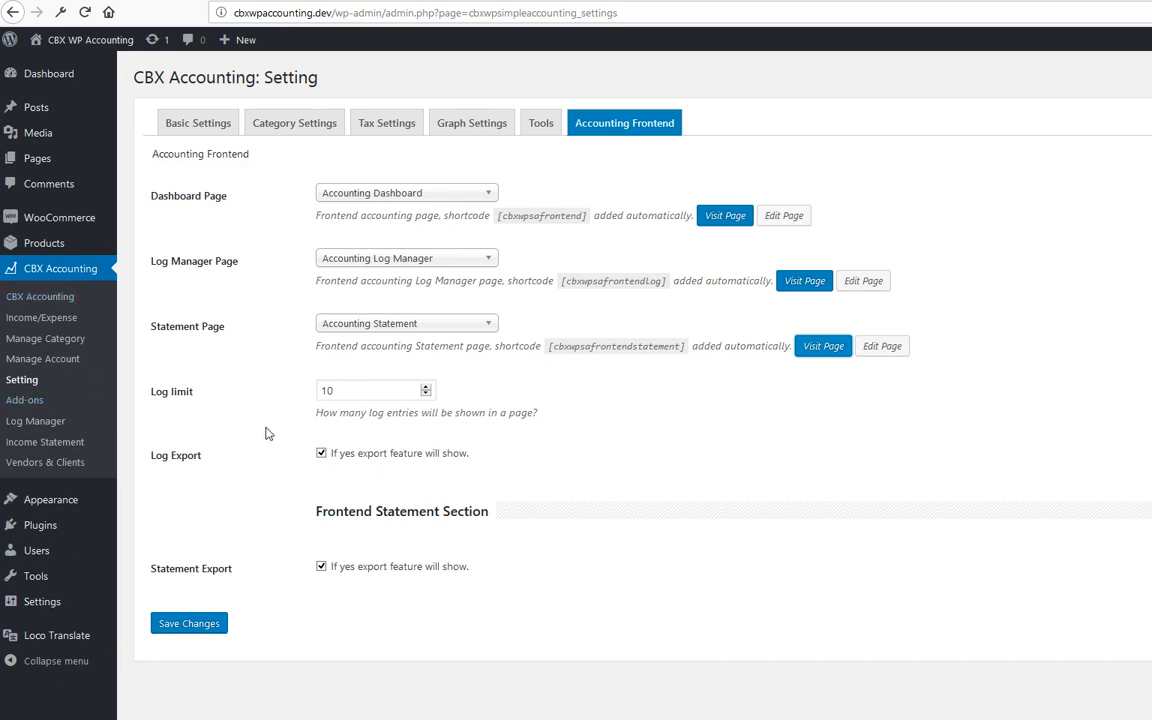
{"action": "mouse_move", "coordinate": [272, 462]}
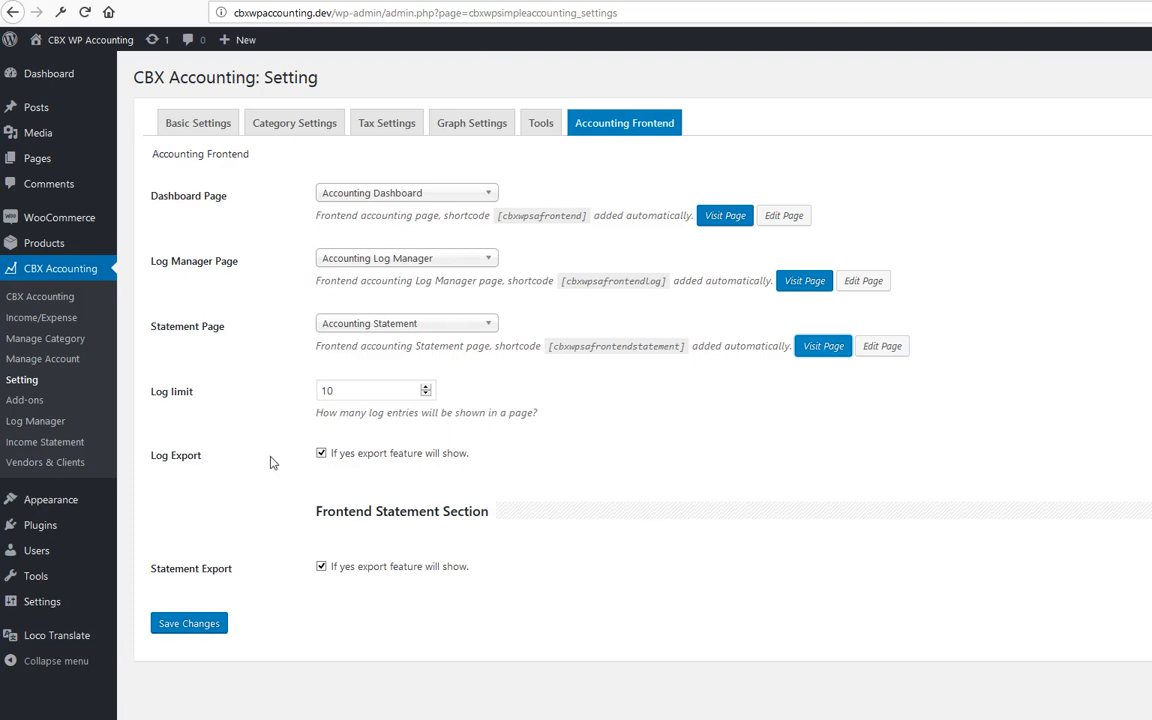
{"action": "mouse_move", "coordinate": [267, 452]}
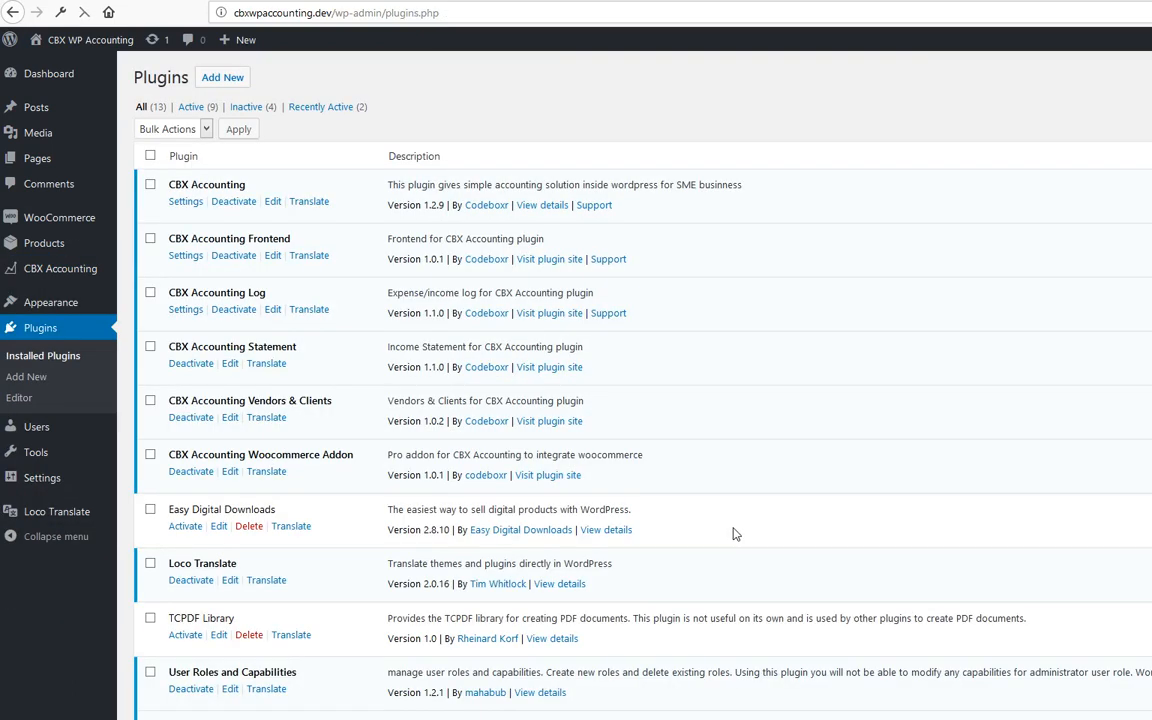
Scroll through the installed plugins, including the accounting addons and User Roles and Capabilities.
{"action": "scroll", "scroll_direction": "down", "scroll_amount": 3}
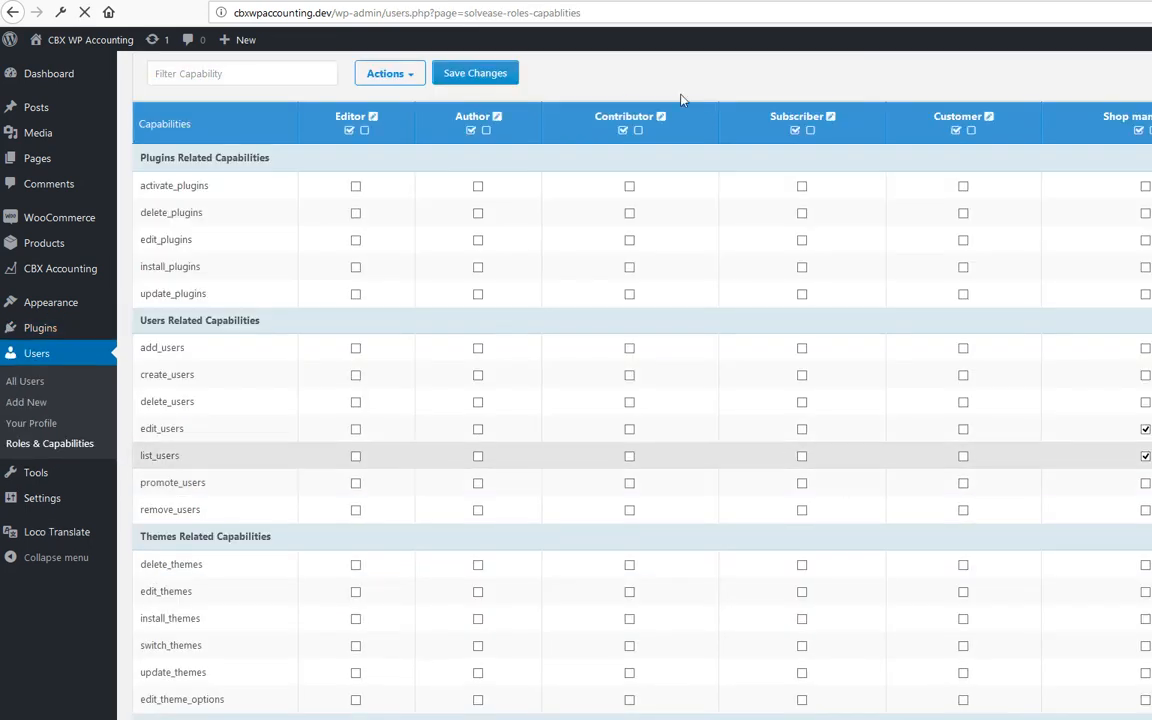
Review the cbxaccounting capabilities in the roles table, then open All Users and testcat's capabilities link.
{"action": "scroll", "scroll_direction": "down", "scroll_amount": 3}
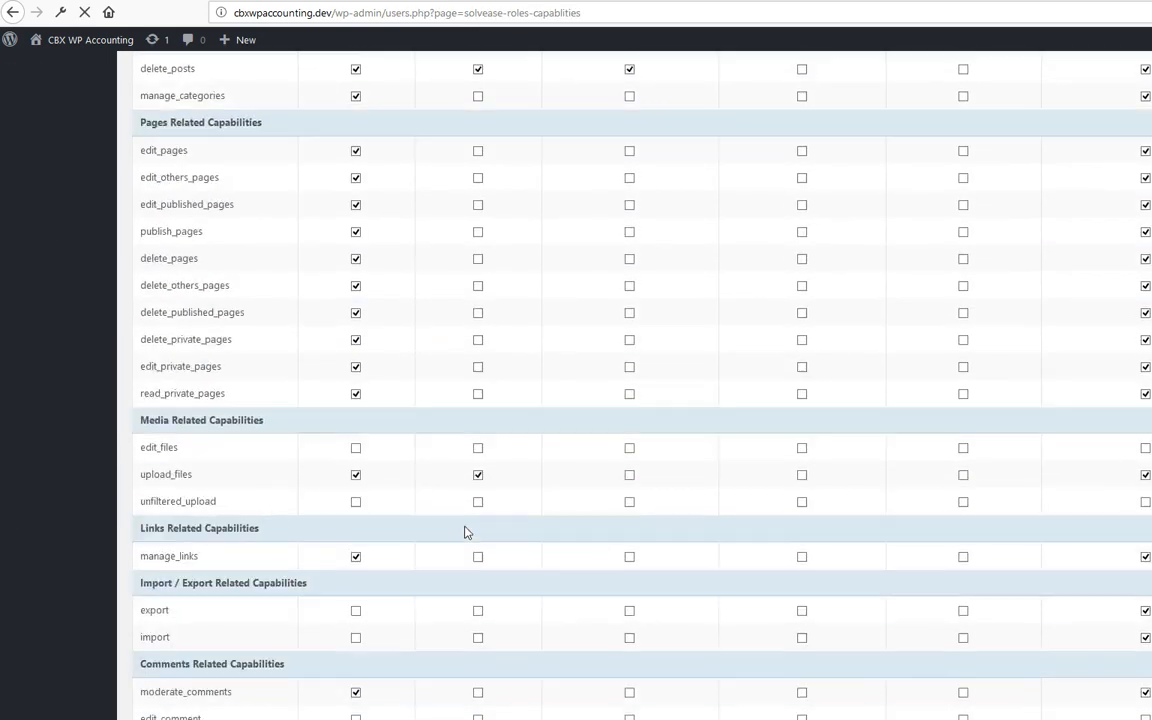
{"action": "scroll", "scroll_direction": "down", "scroll_amount": 3}
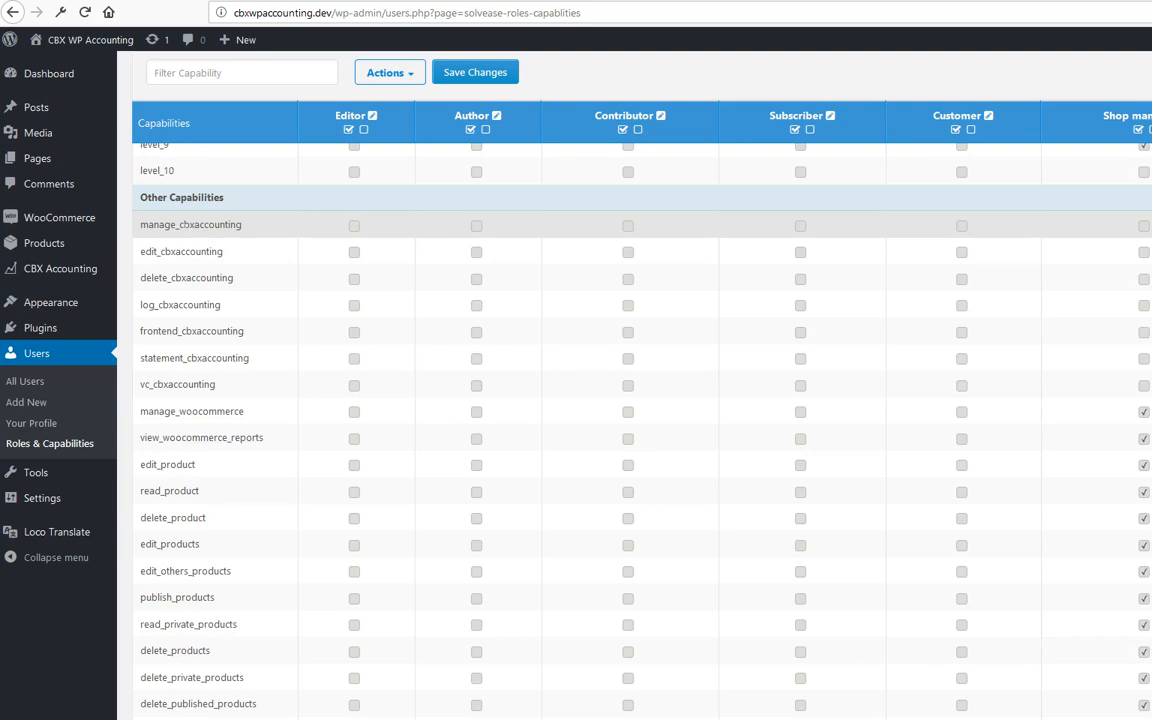
{"action": "double_click", "coordinate": [208, 224]}
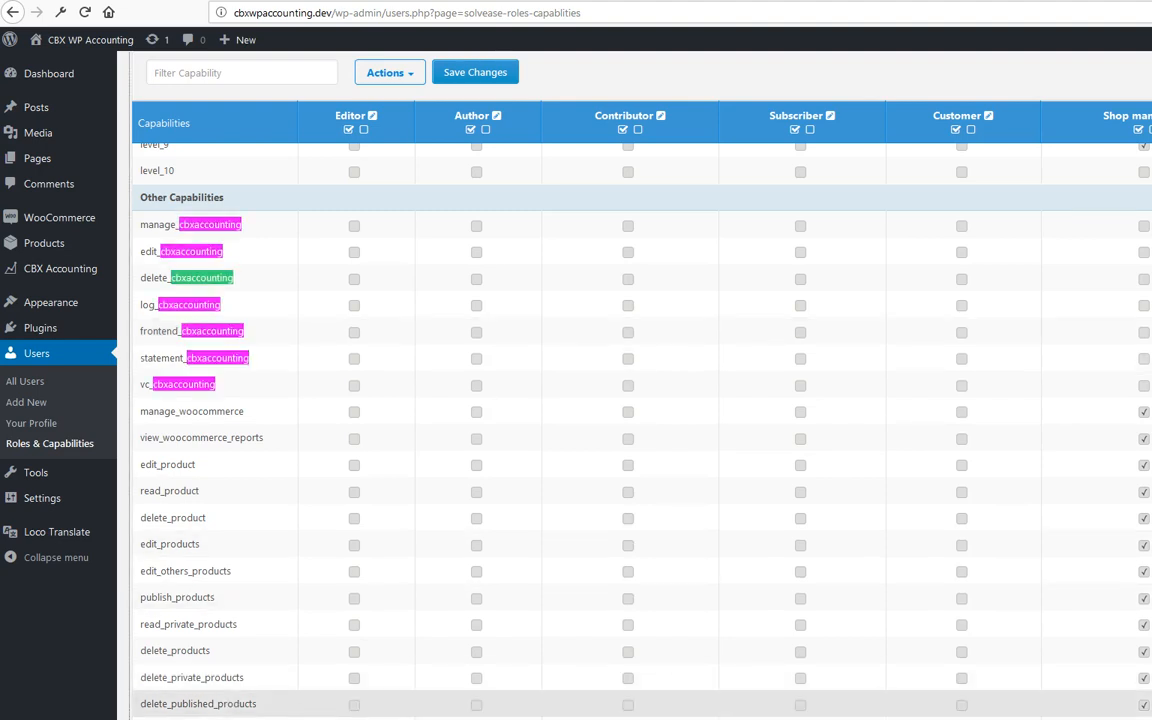
{"action": "mouse_move", "coordinate": [298, 548]}
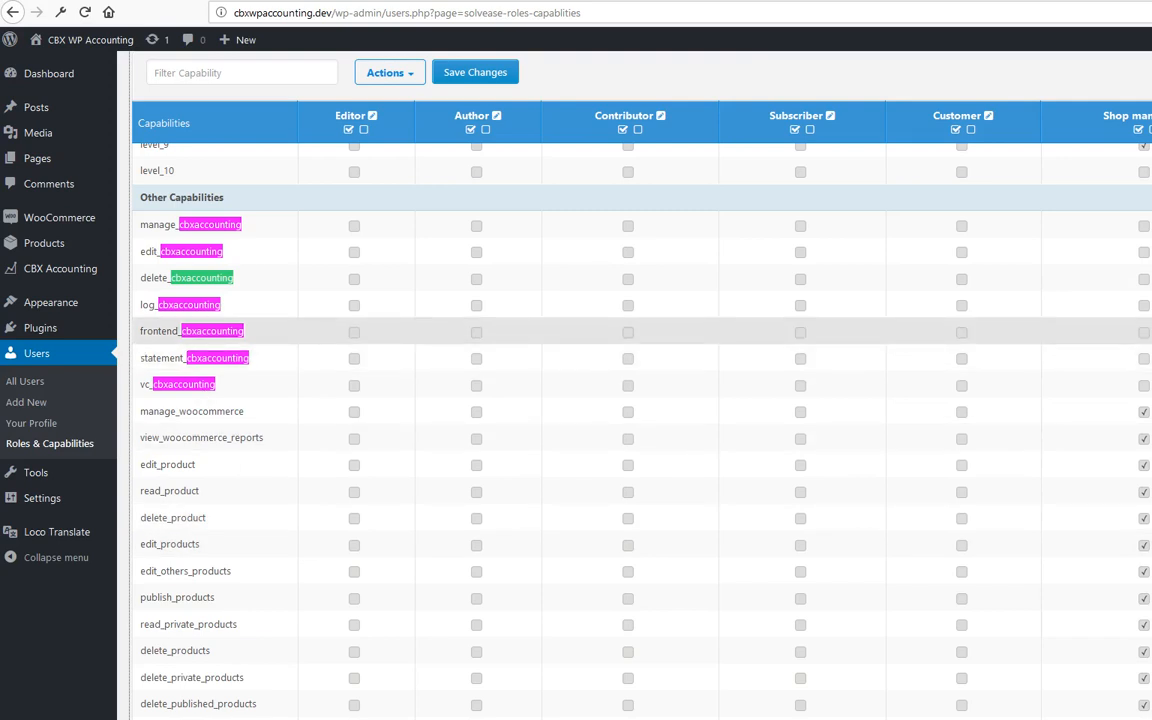
{"action": "mouse_move", "coordinate": [143, 336]}
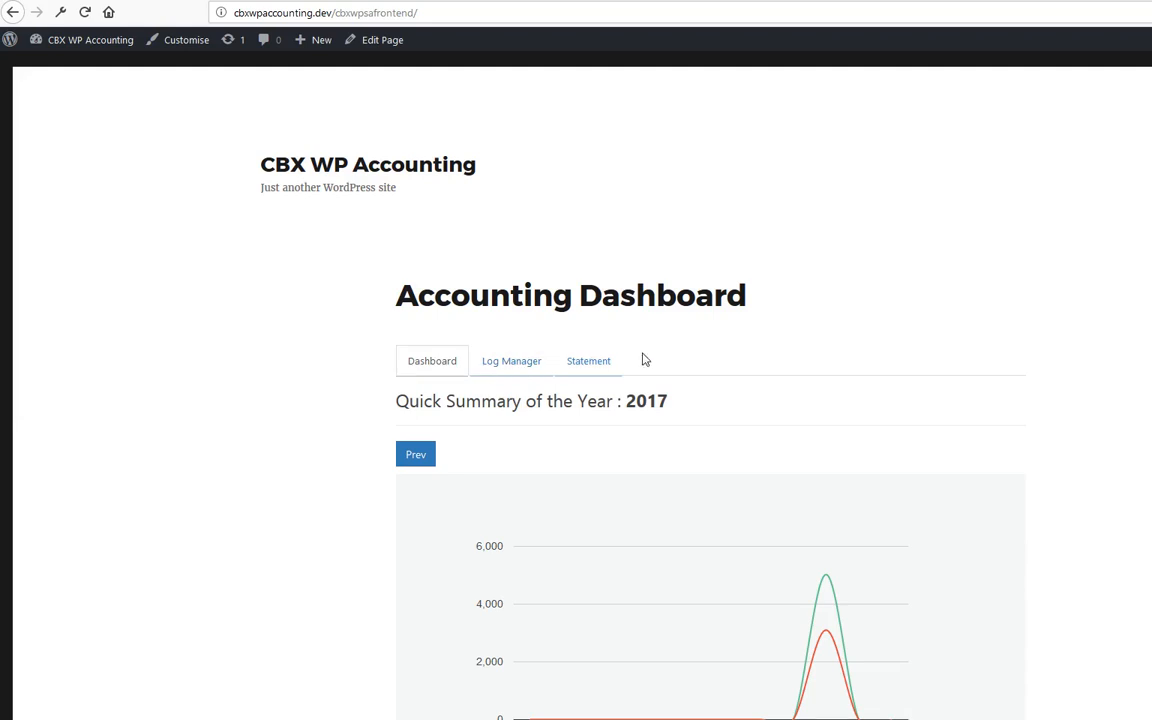
{"action": "mouse_move", "coordinate": [594, 370]}
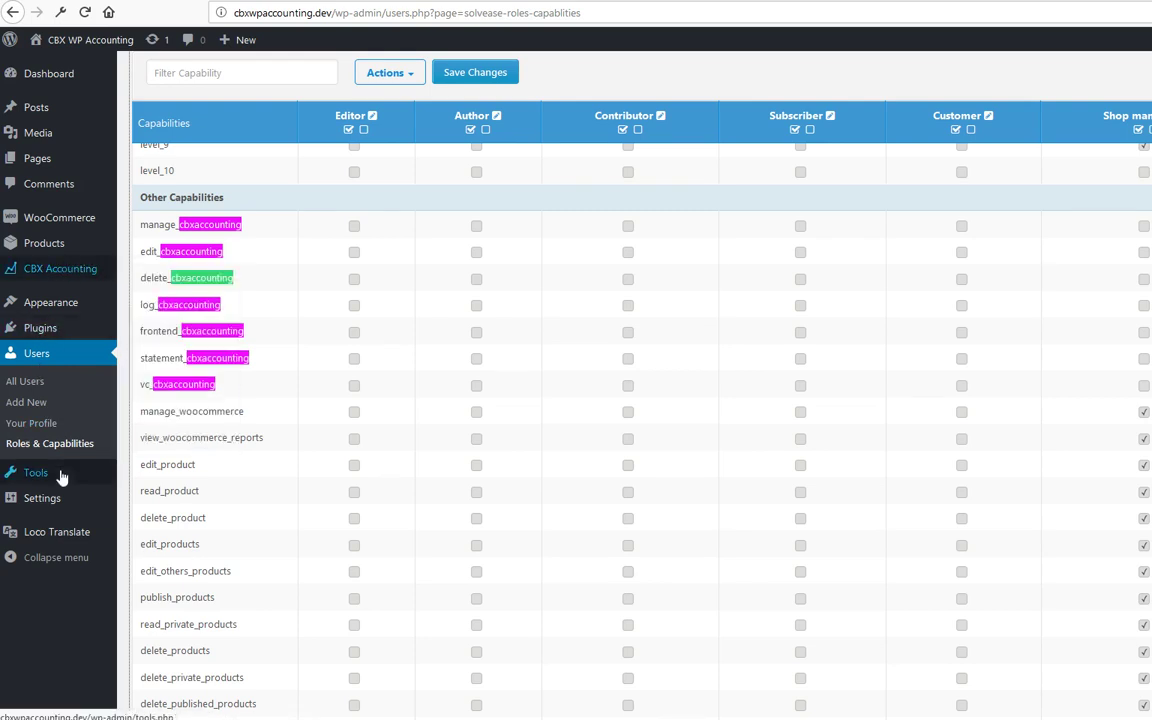
{"action": "mouse_move", "coordinate": [25, 381]}
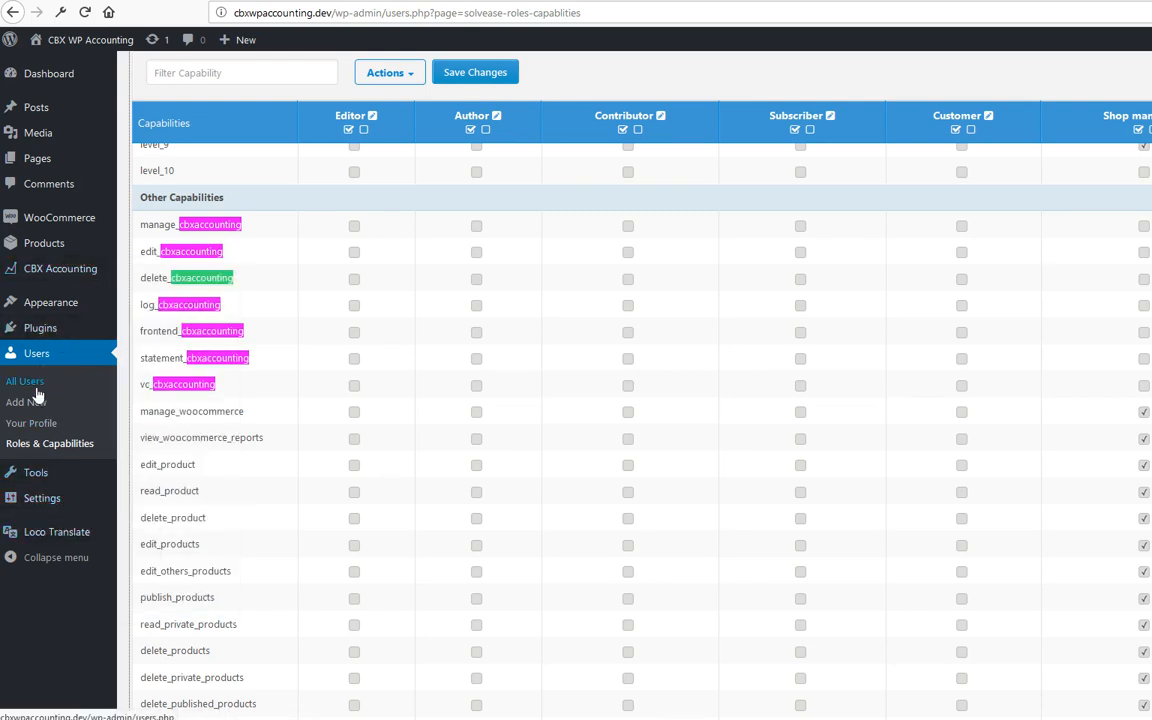
{"action": "left_click", "coordinate": [25, 381]}
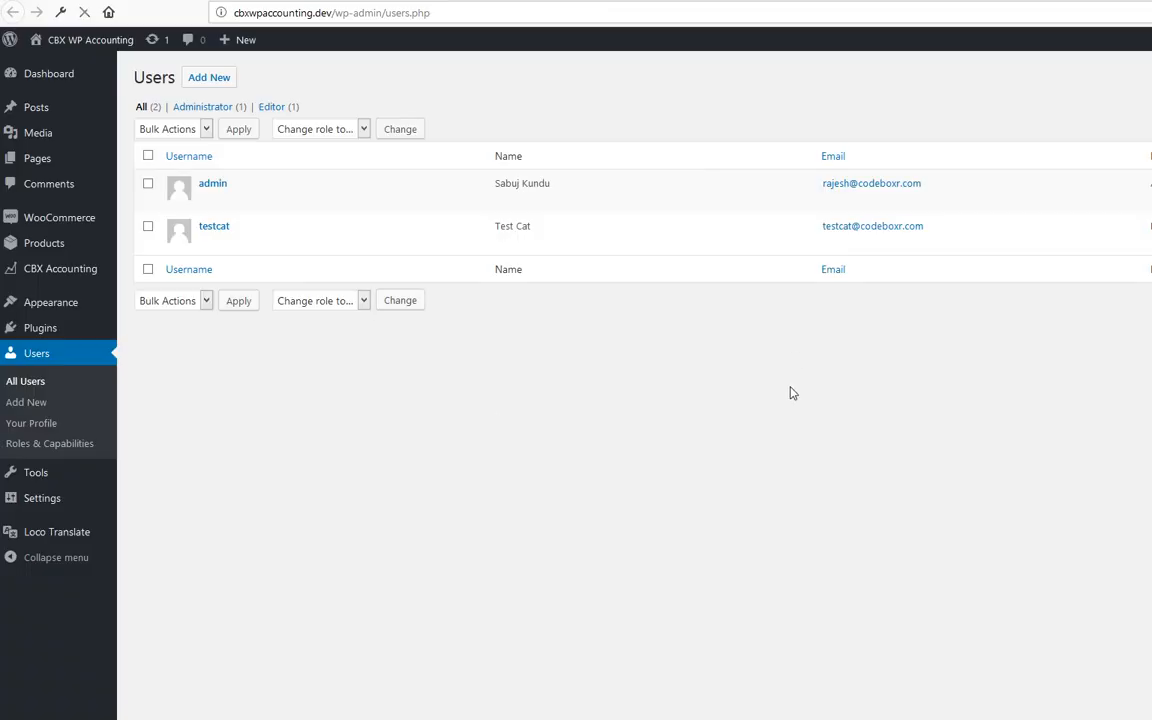
{"action": "mouse_move", "coordinate": [214, 226]}
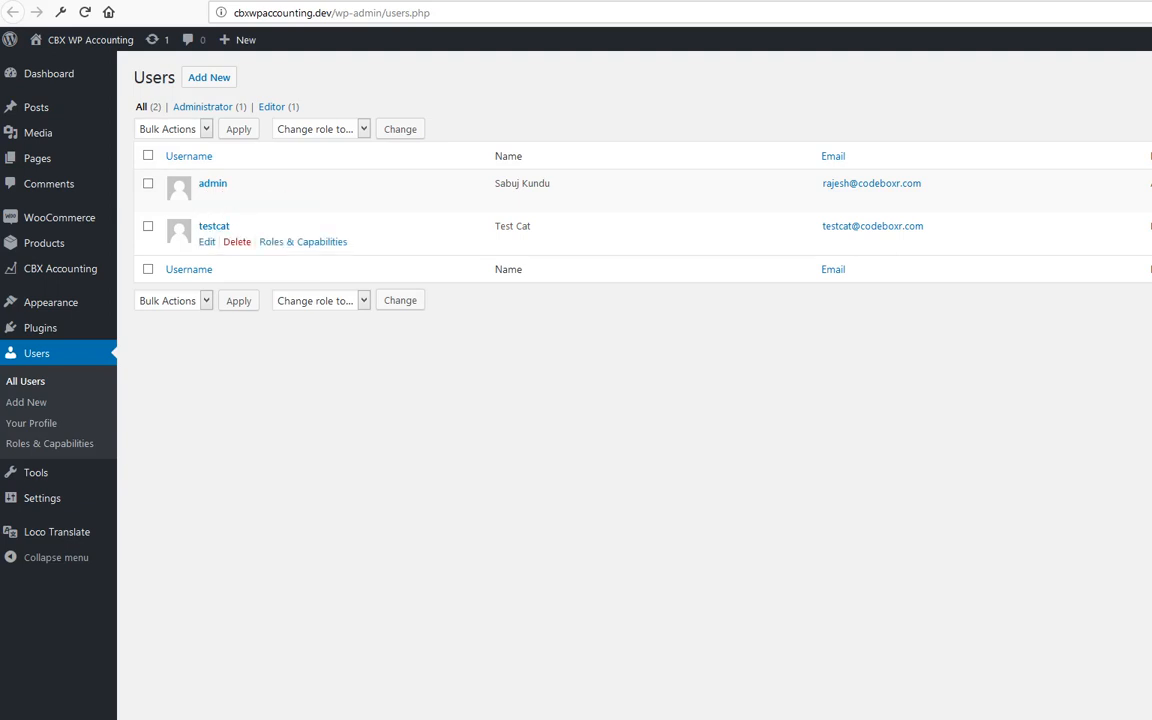
{"action": "left_click", "coordinate": [303, 241]}
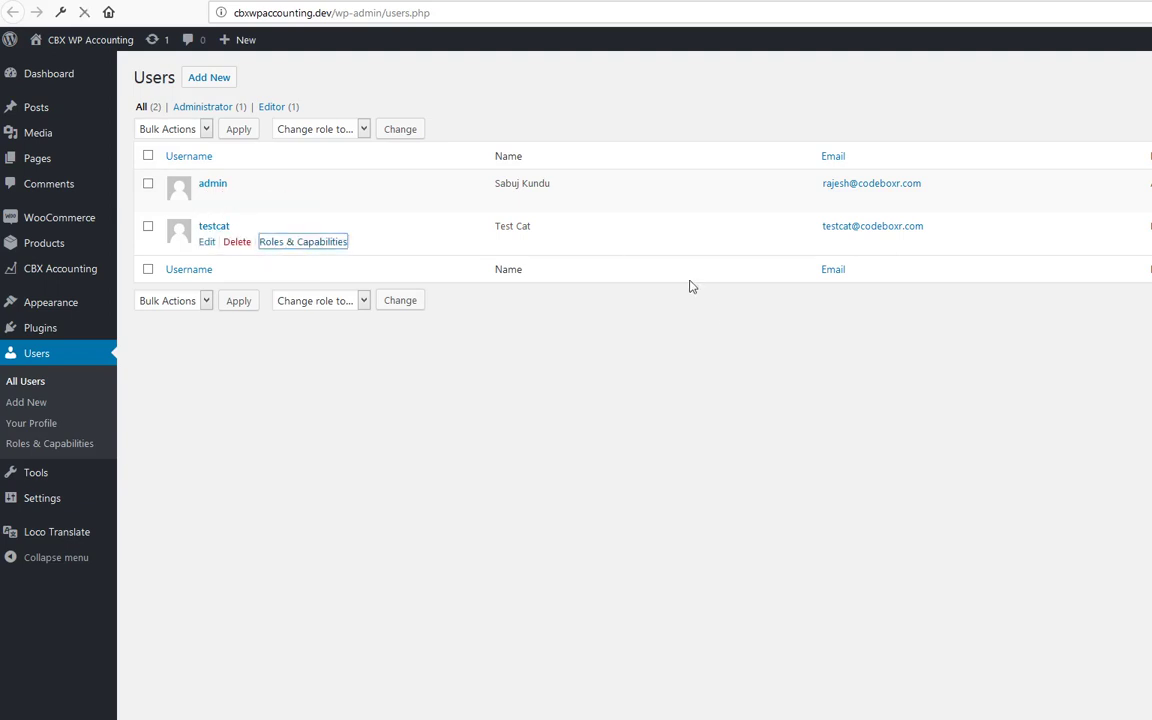
Tick frontend_cbxaccounting_log, frontdashboard, frontlog and frontstatement cbxaccounting capabilities for testcat.
{"action": "left_click", "coordinate": [302, 241]}
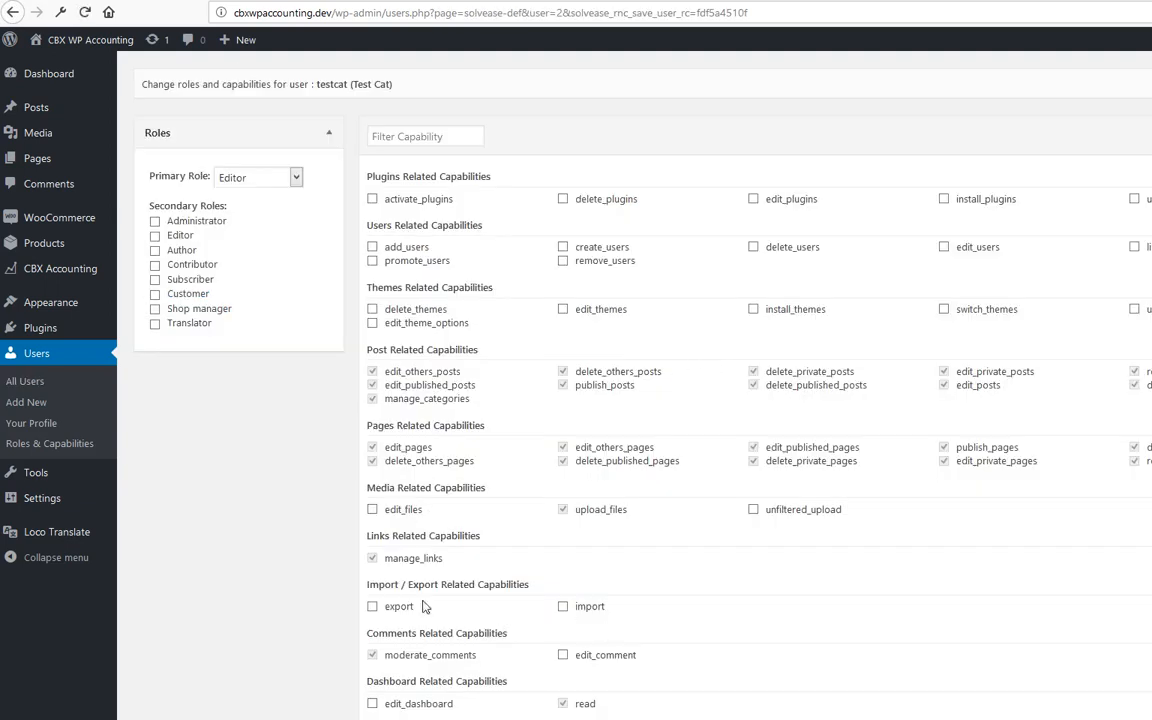
{"action": "scroll", "scroll_direction": "down", "scroll_amount": 3}
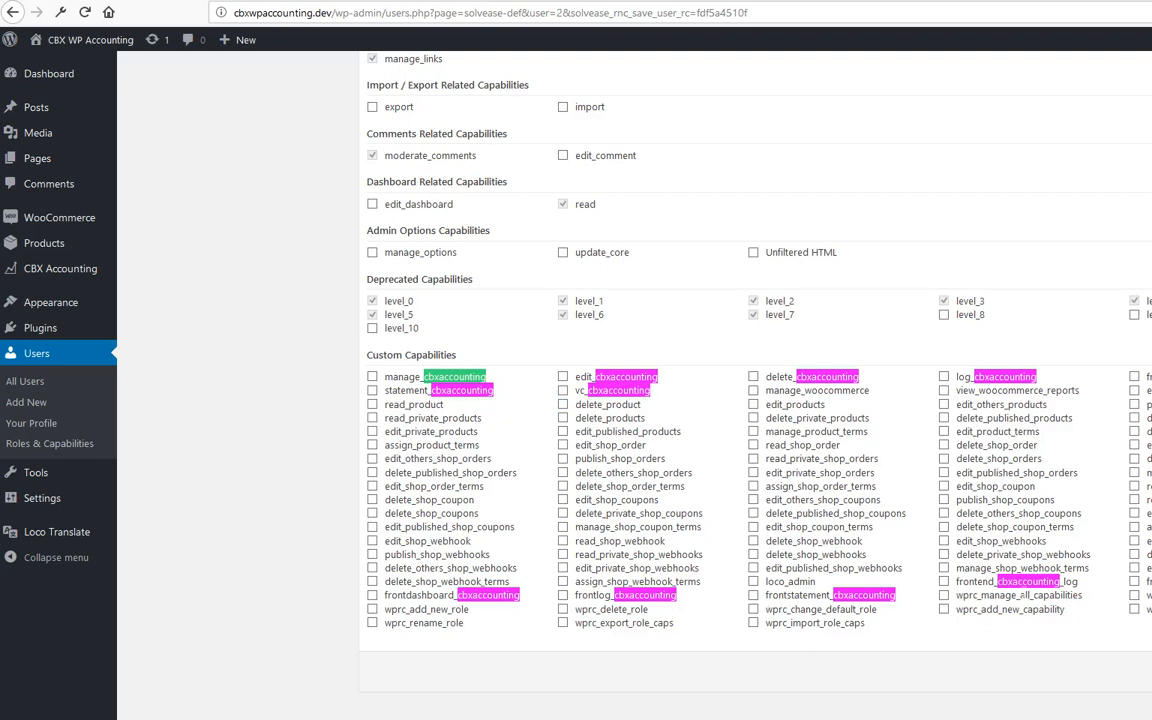
{"action": "left_click", "coordinate": [944, 581]}
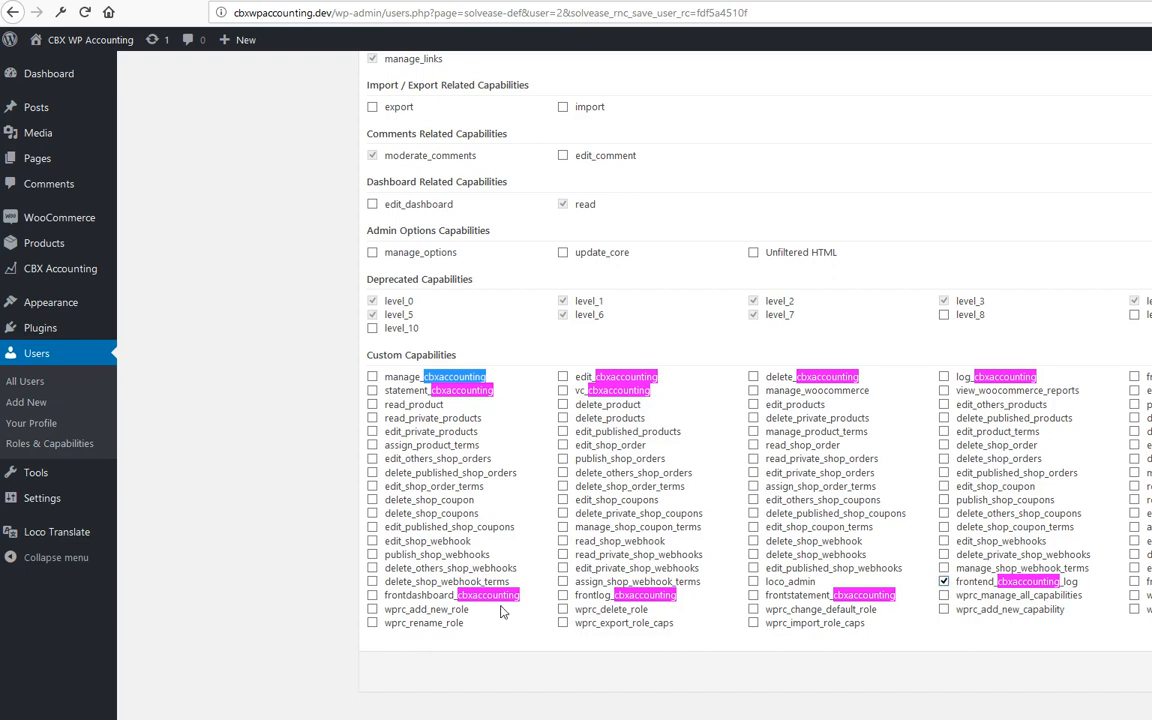
{"action": "left_click", "coordinate": [372, 594]}
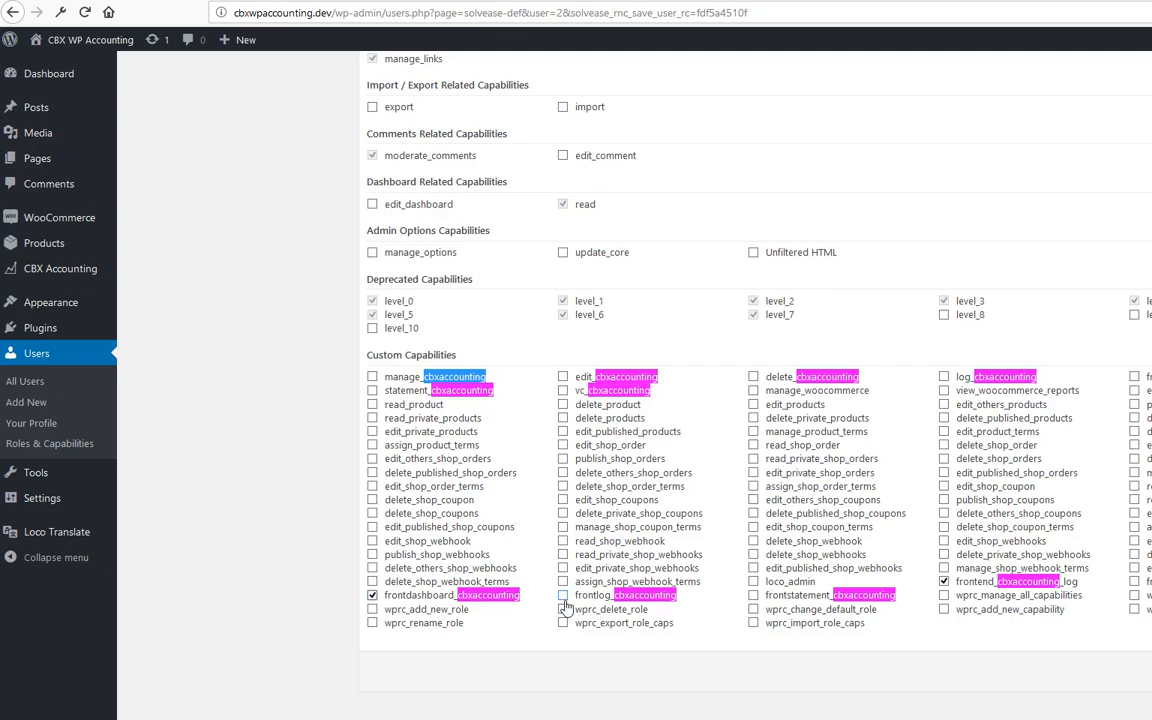
{"action": "left_click", "coordinate": [564, 595]}
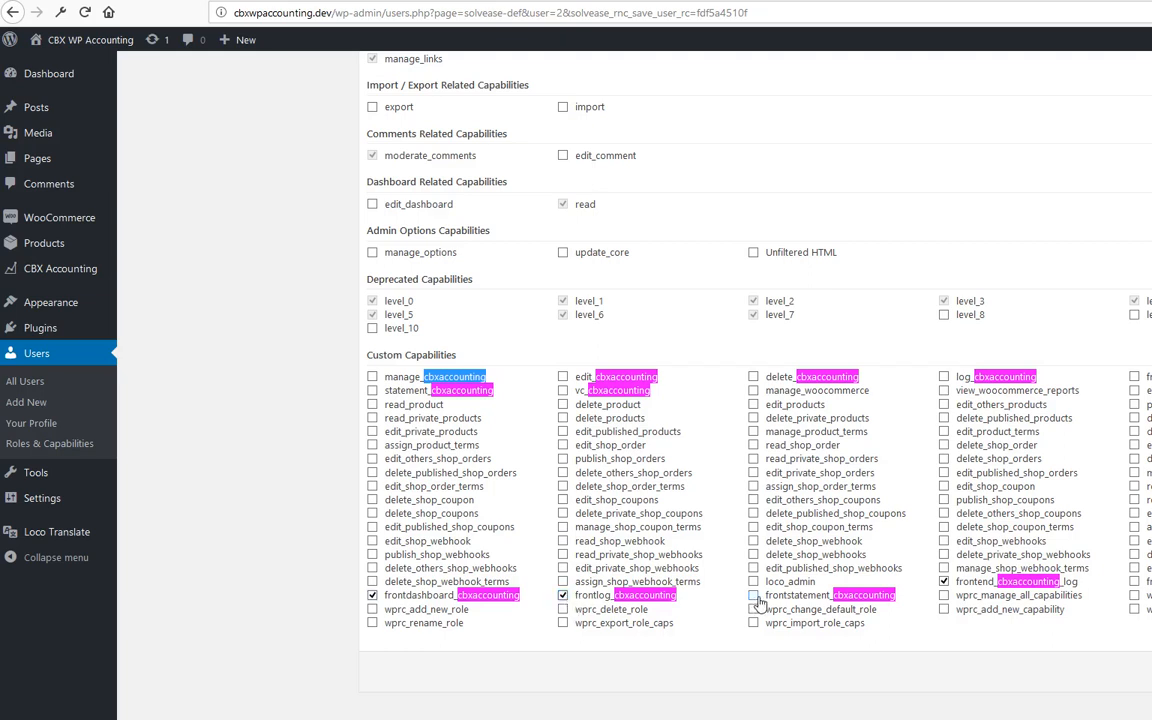
{"action": "left_click", "coordinate": [752, 595]}
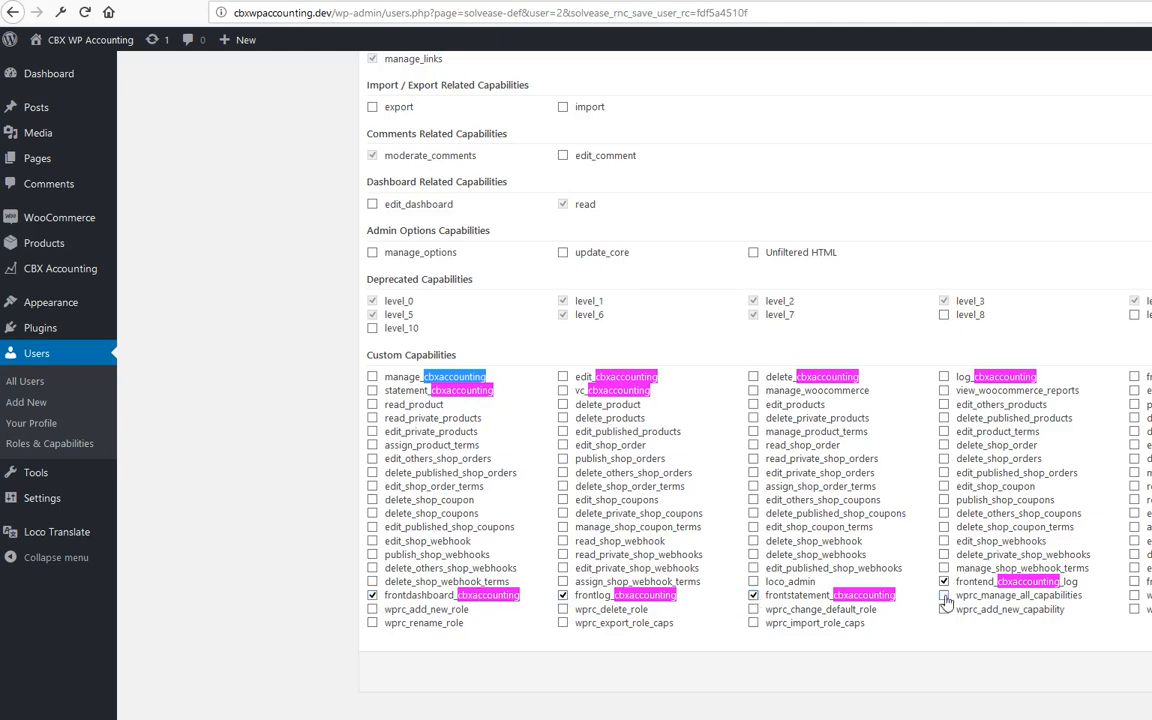
{"action": "left_click", "coordinate": [946, 594]}
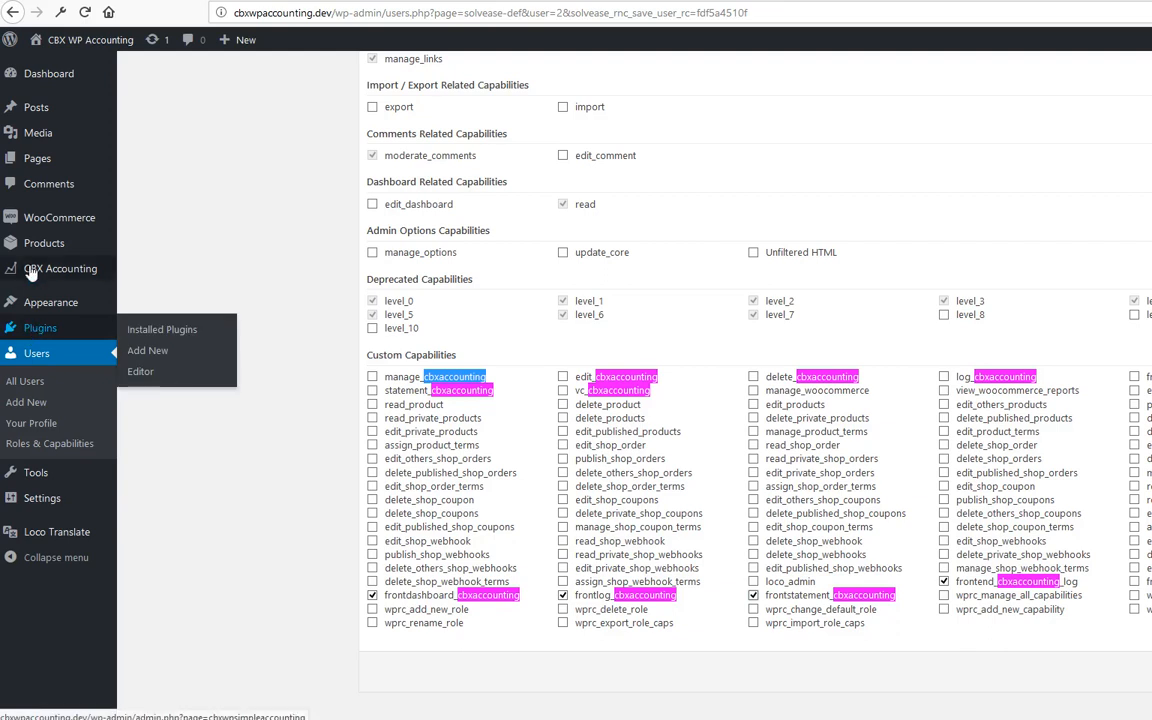
{"action": "mouse_move", "coordinate": [50, 301]}
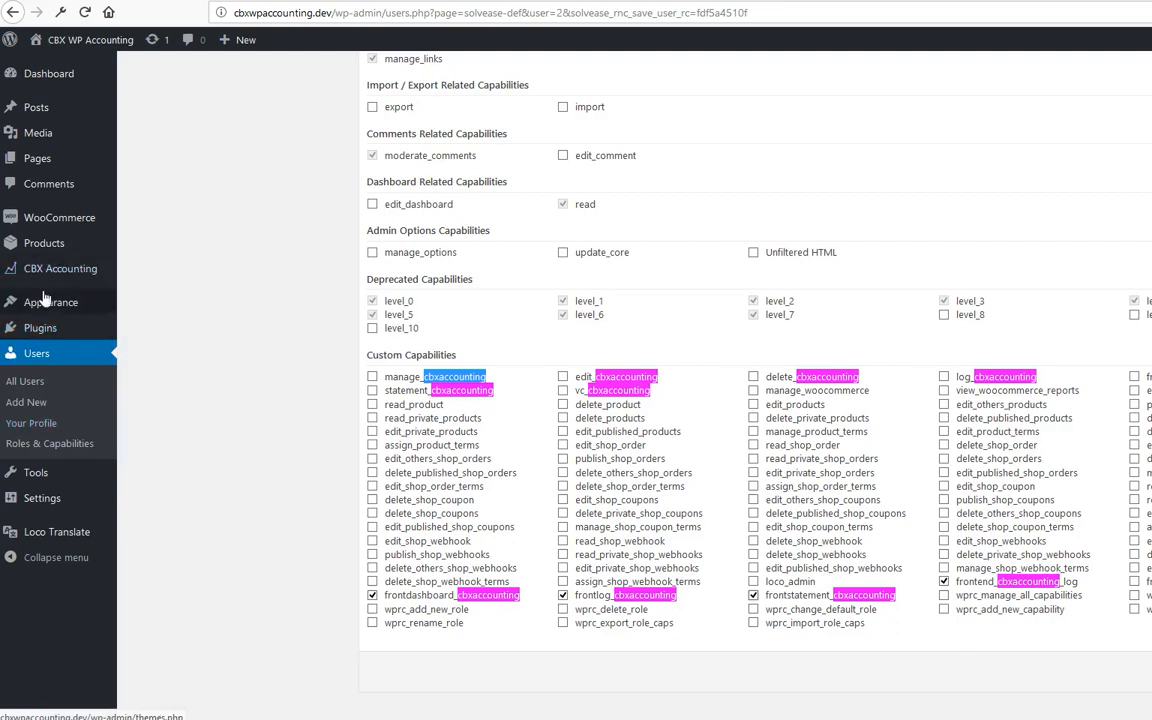
{"action": "mouse_move", "coordinate": [59, 268]}
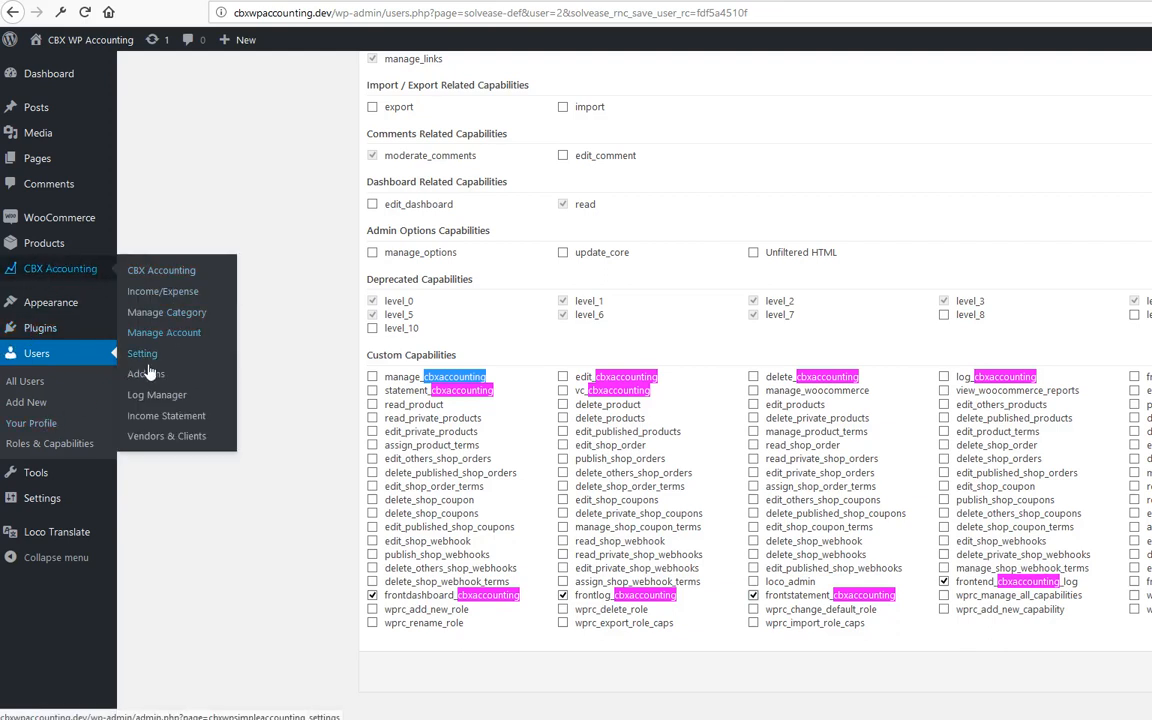
Open the CBX Accounting Tools tab and highlight the cbxwpsimpleaccounting_frontend option name.
{"action": "left_click", "coordinate": [142, 353]}
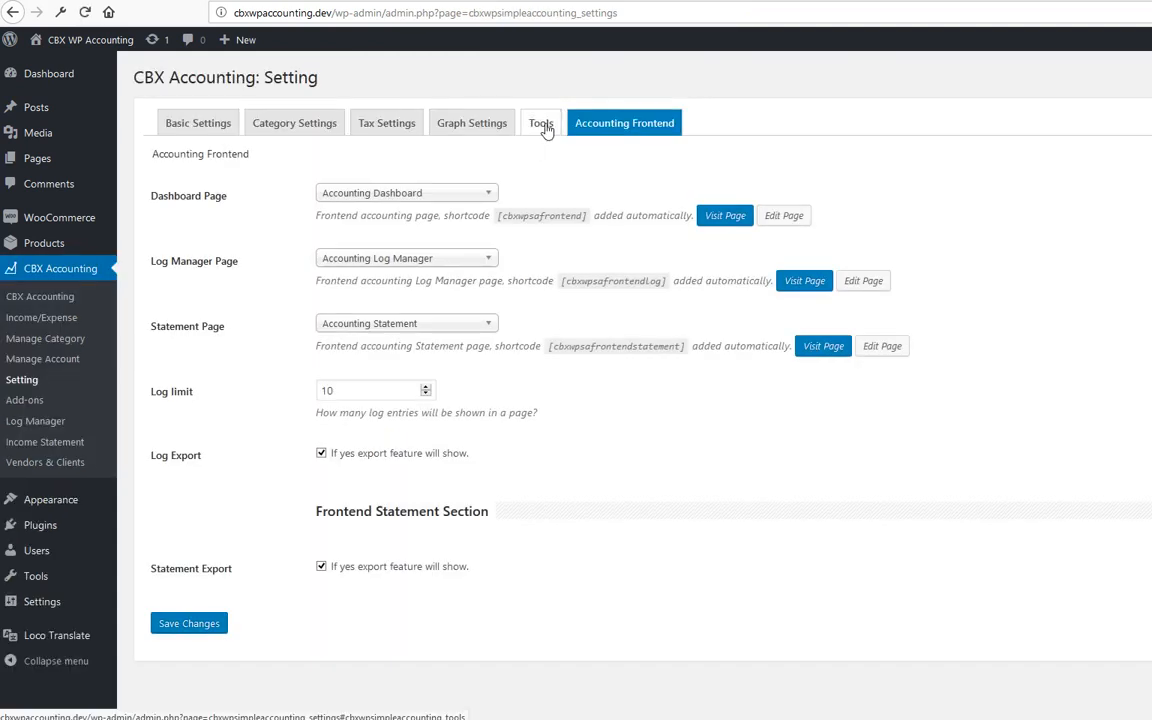
{"action": "left_click", "coordinate": [540, 122]}
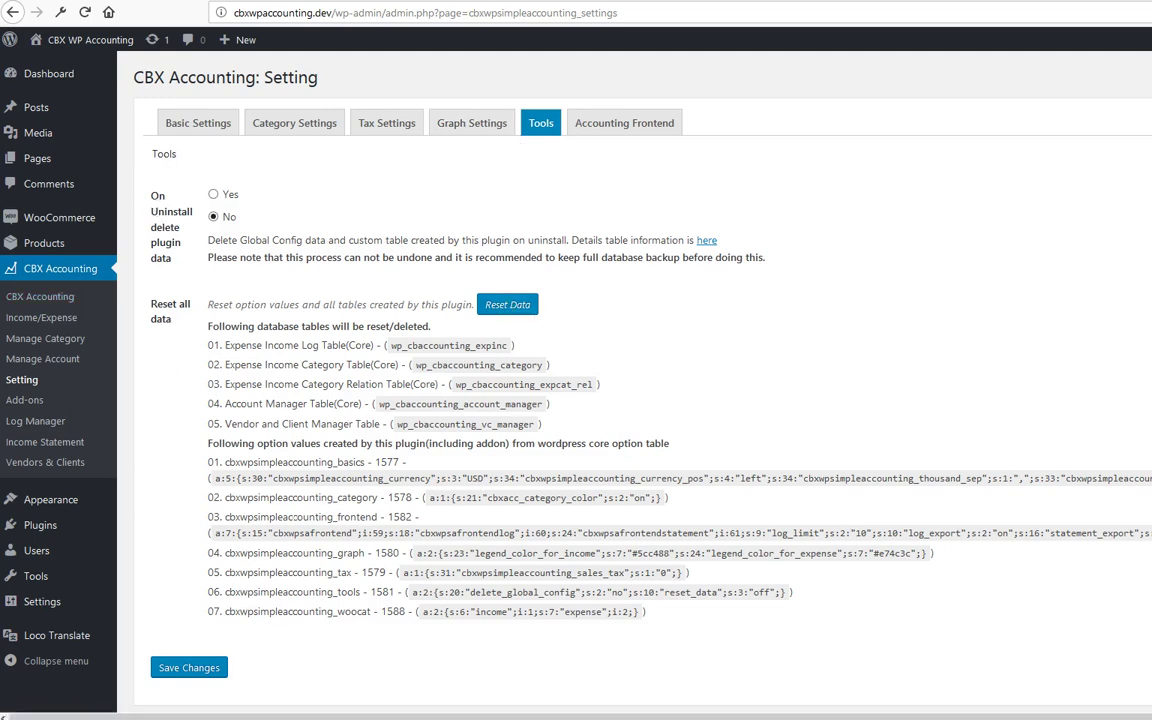
{"action": "double_click", "coordinate": [300, 517]}
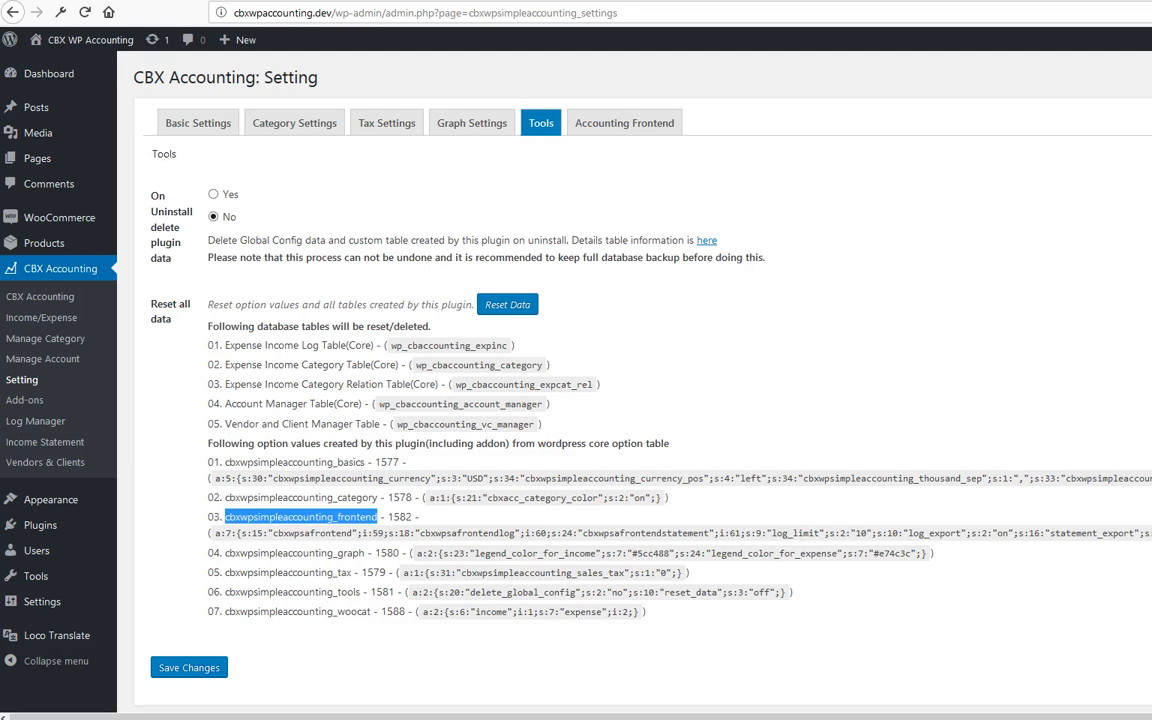
{"action": "mouse_move", "coordinate": [229, 200]}
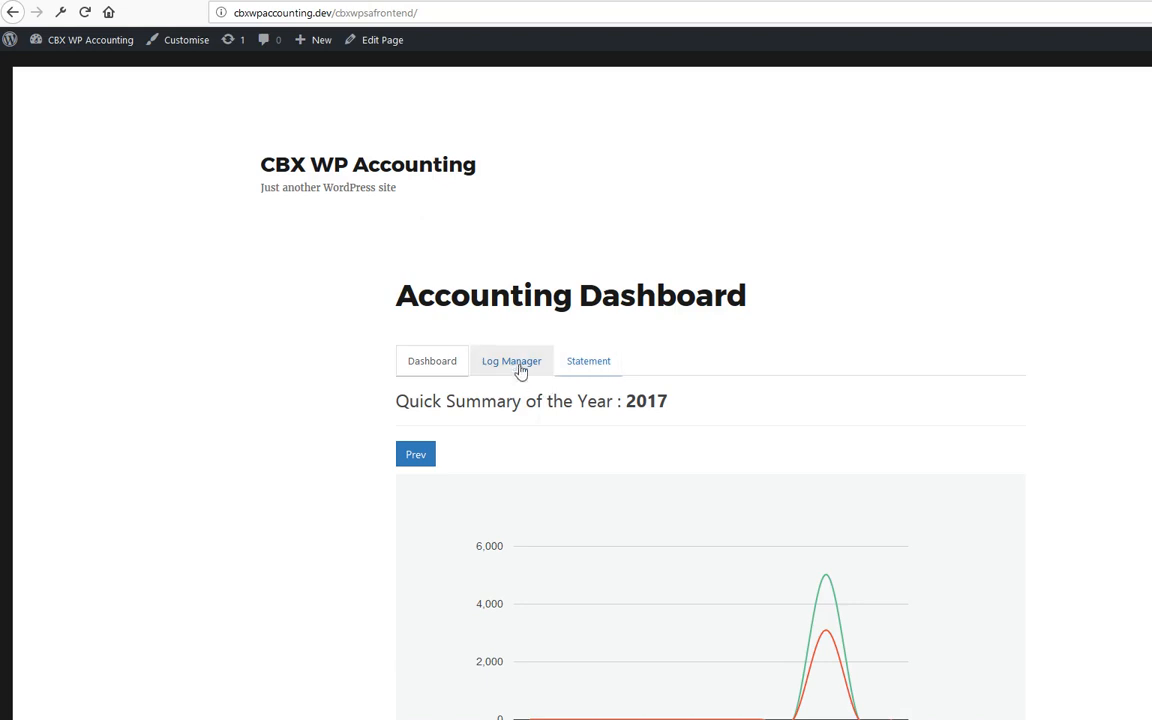
View the frontend Log Manager tab, then open the Statement page with its category and date filters.
{"action": "left_click", "coordinate": [511, 360]}
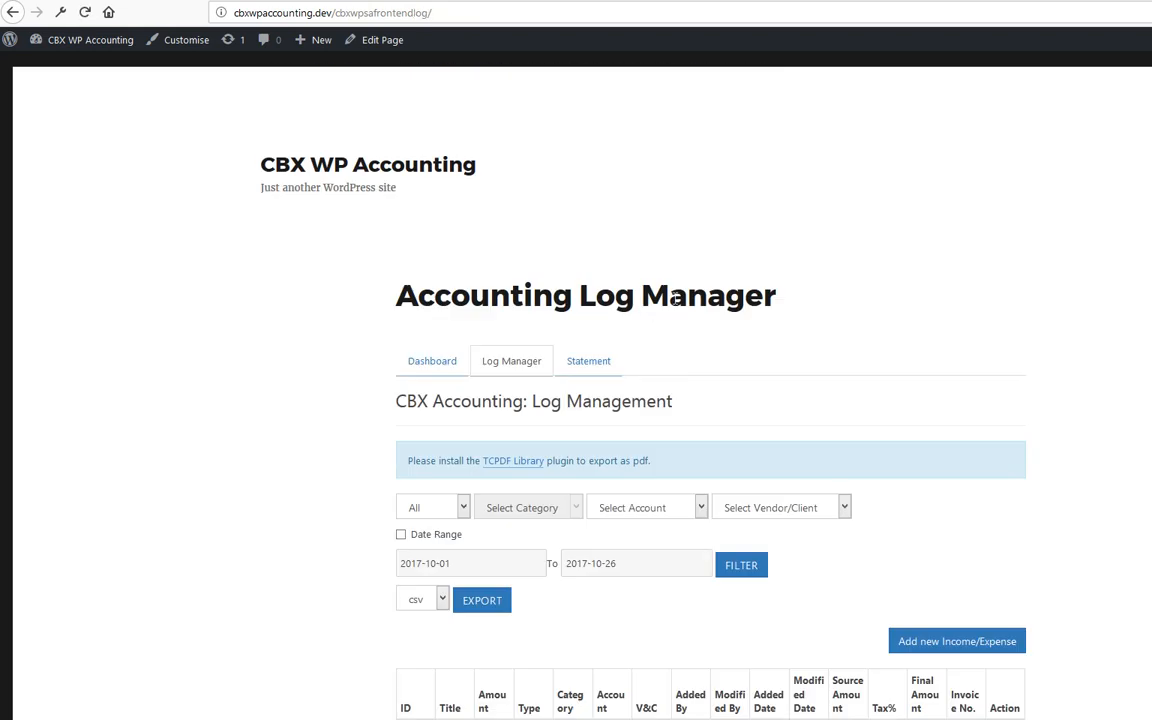
{"action": "left_click", "coordinate": [588, 361]}
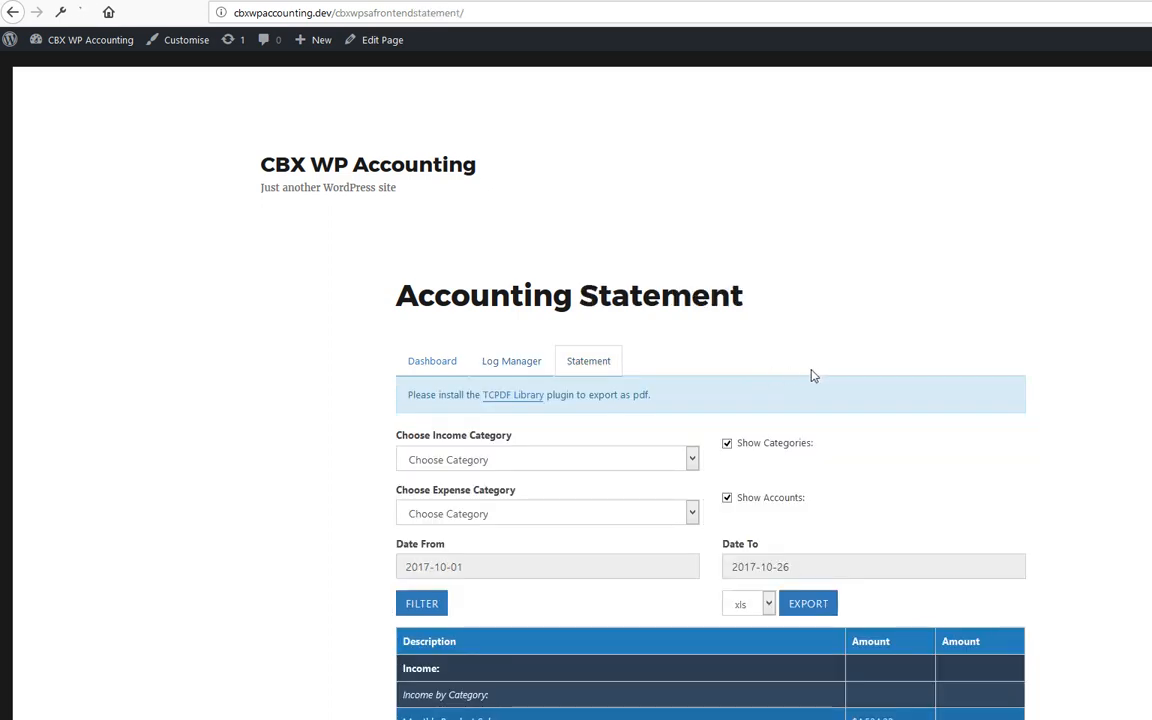